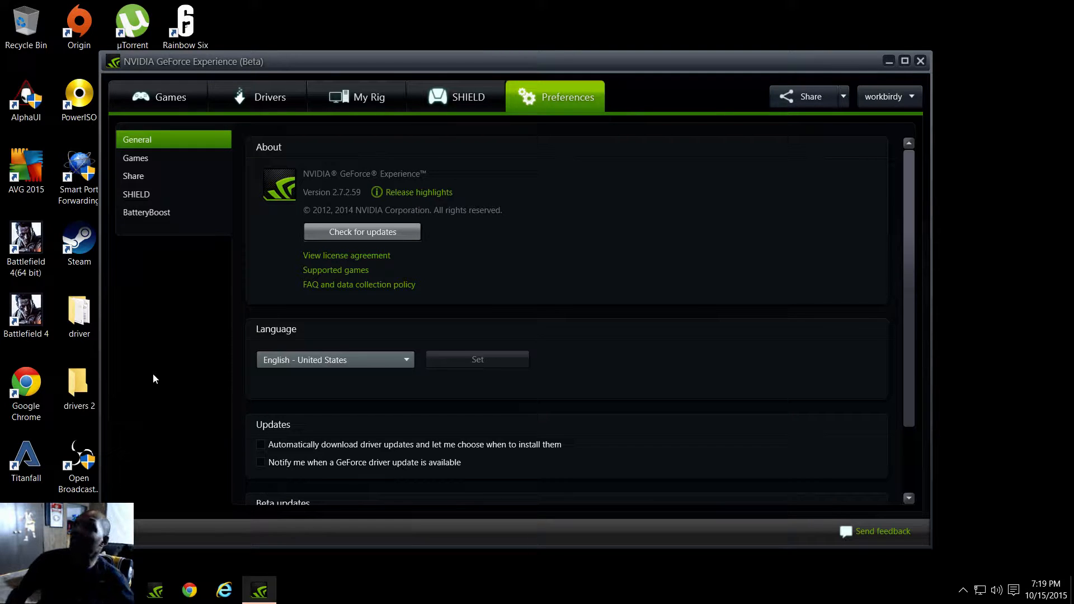
pyautogui.moveTo(206, 280)
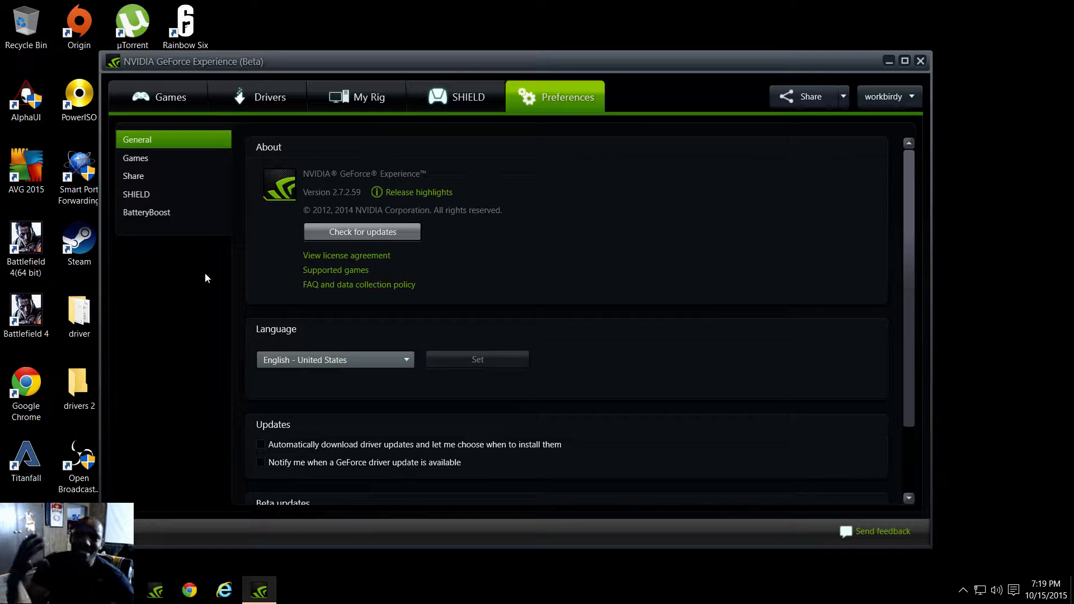
pyautogui.moveTo(208, 293)
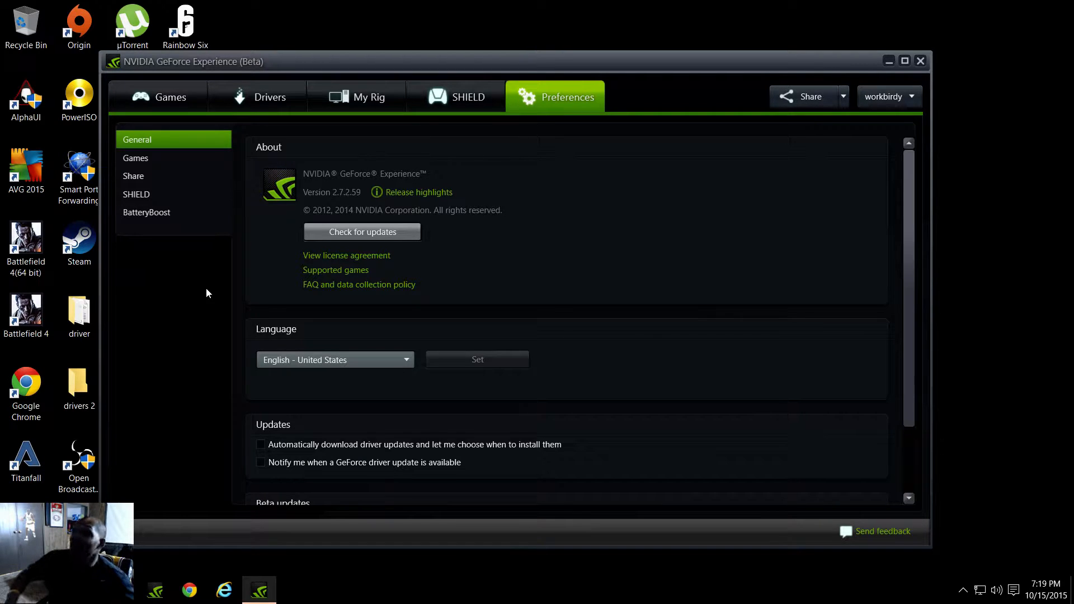
pyautogui.moveTo(215, 354)
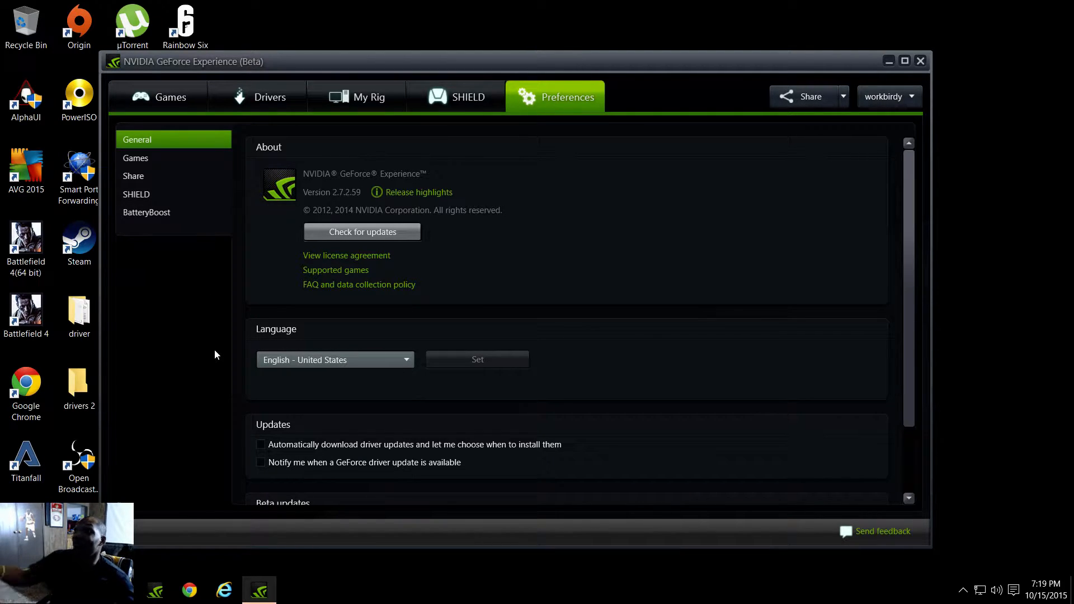
pyautogui.moveTo(190, 437)
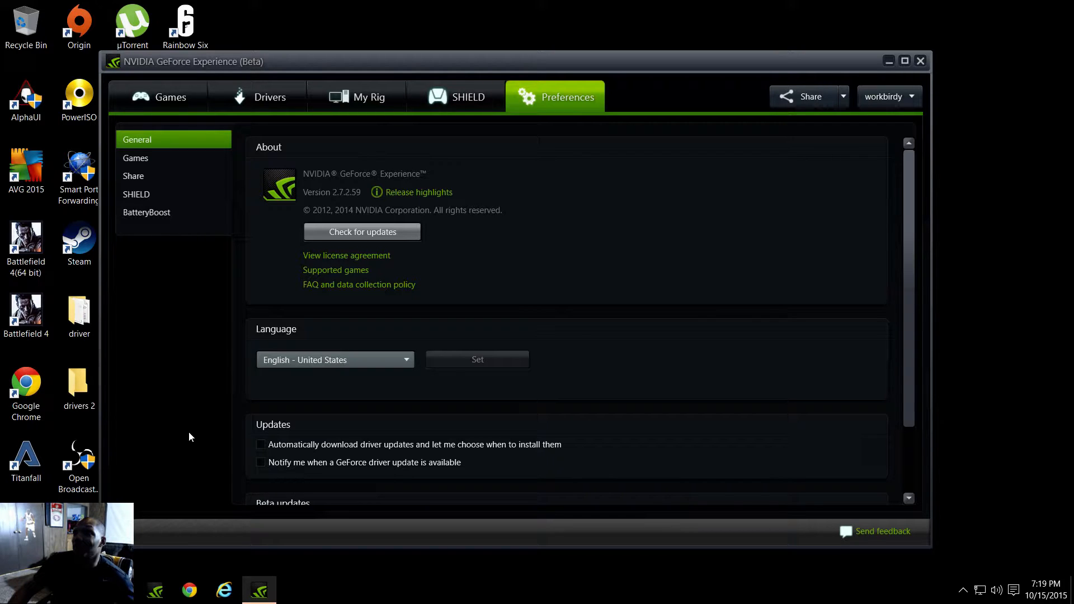
# Scroll the General preferences down to the Beta updates section
pyautogui.scroll(-3)
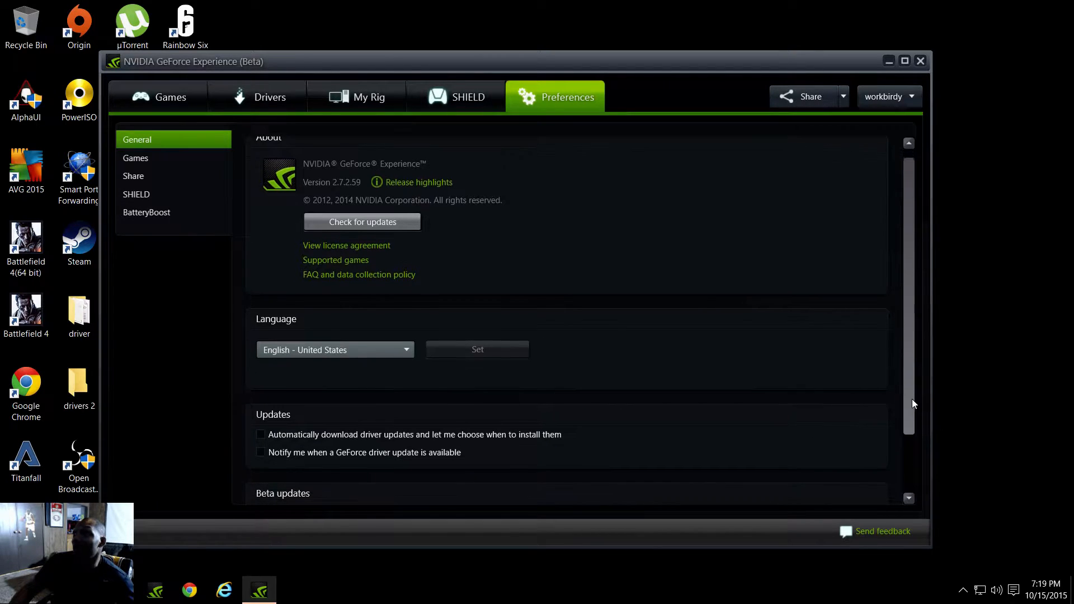
pyautogui.scroll(-3)
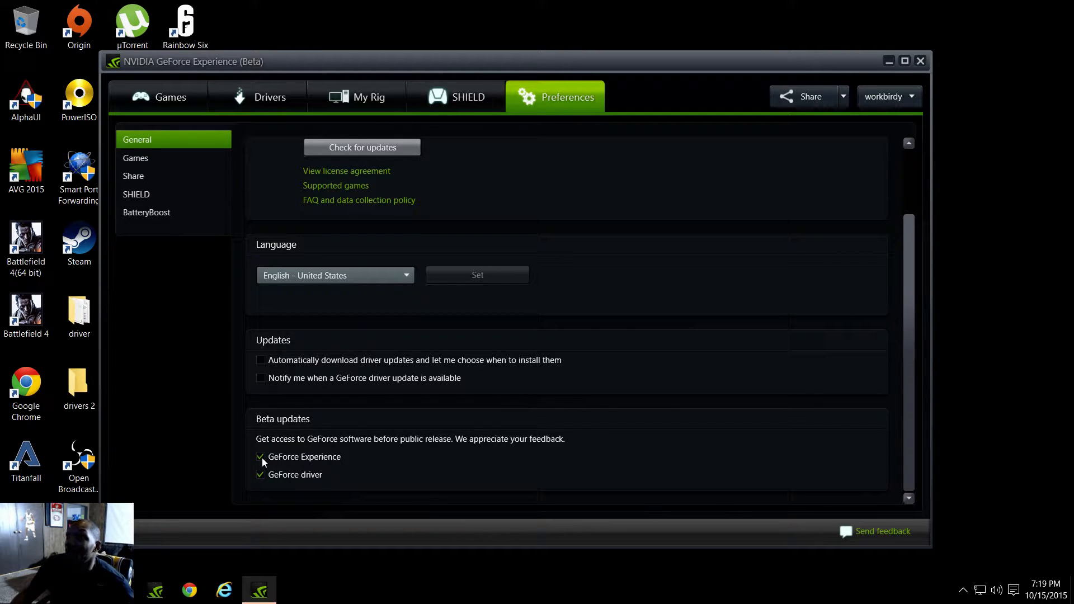
pyautogui.moveTo(258, 409)
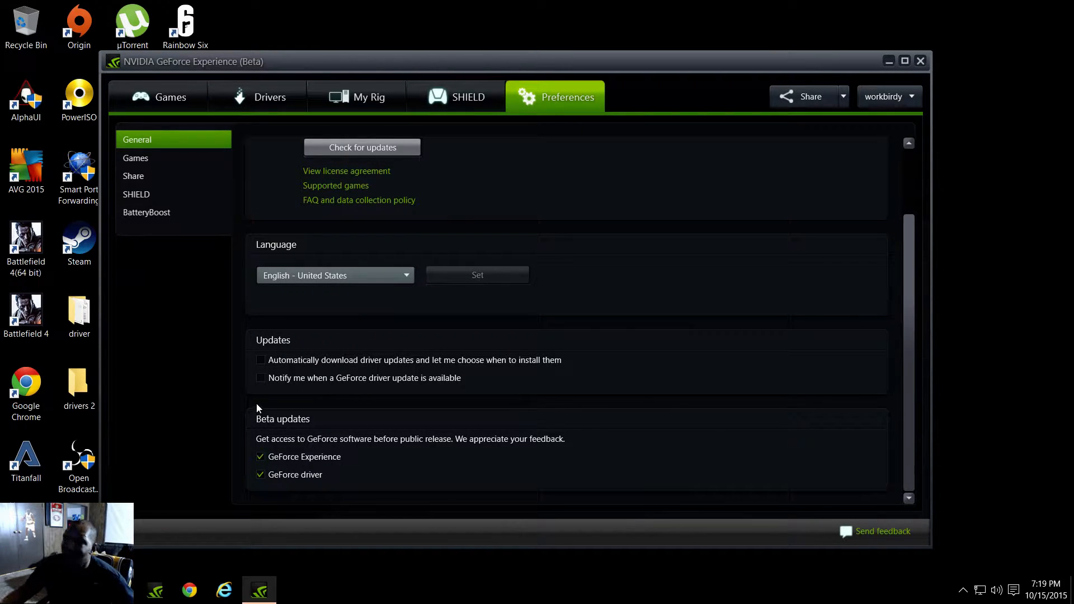
pyautogui.moveTo(151, 213)
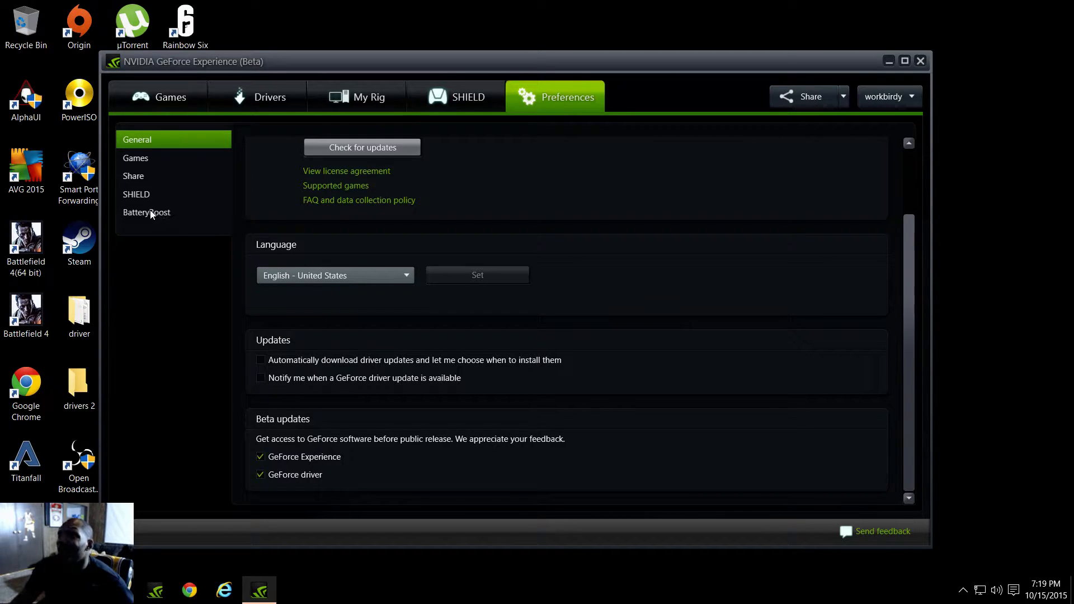
pyautogui.moveTo(114, 459)
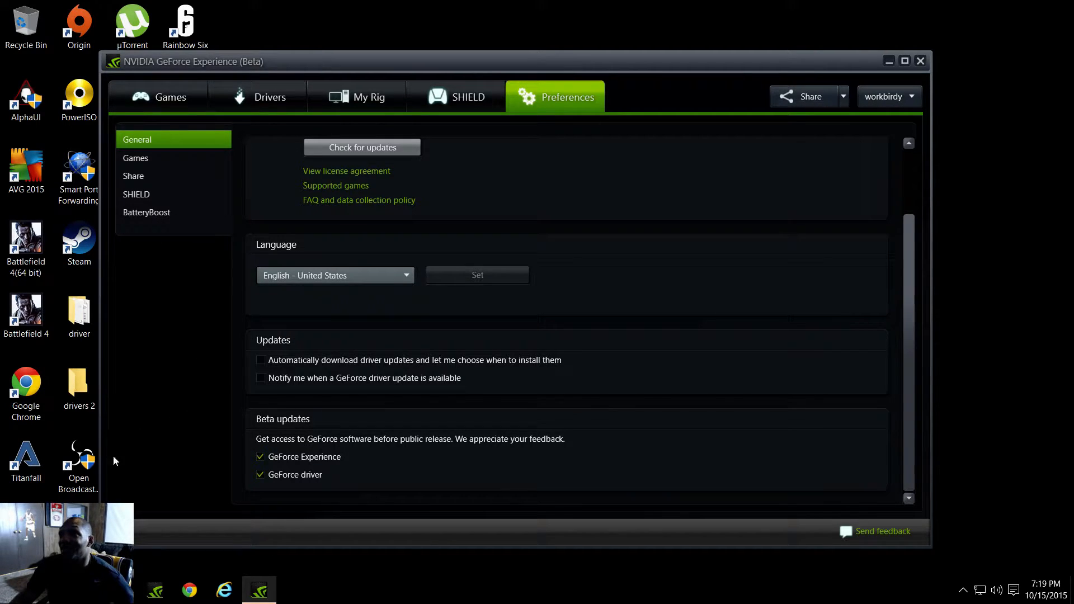
pyautogui.moveTo(209, 405)
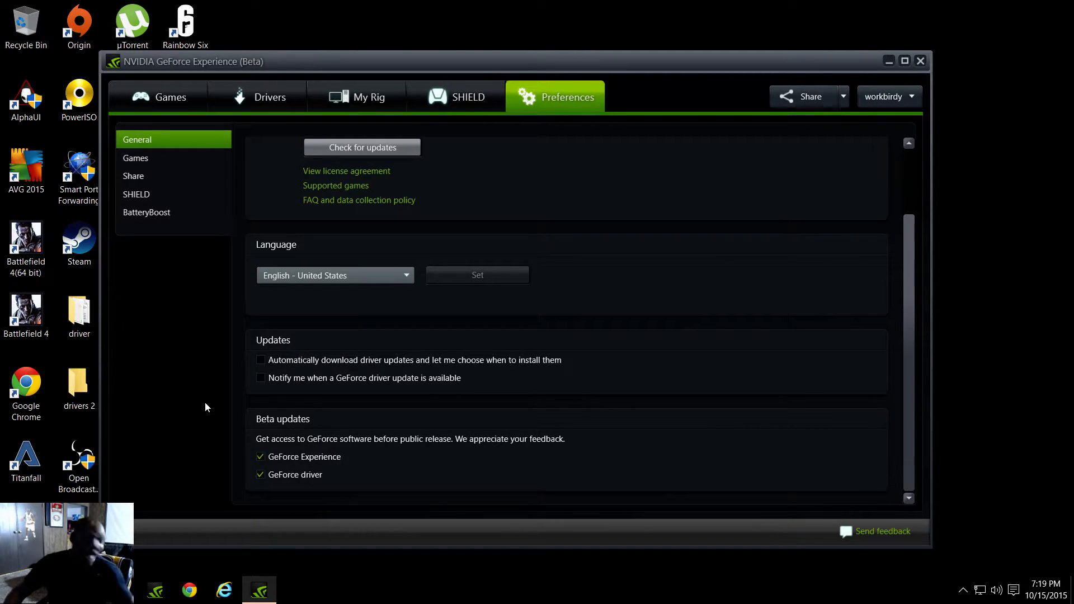
pyautogui.moveTo(767, 74)
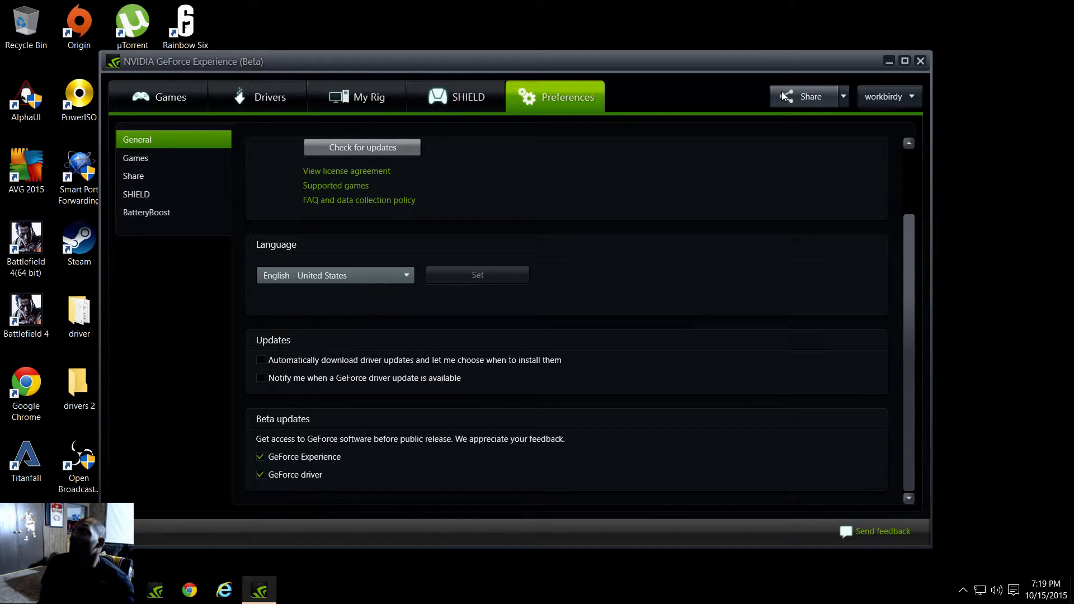
pyautogui.click(807, 96)
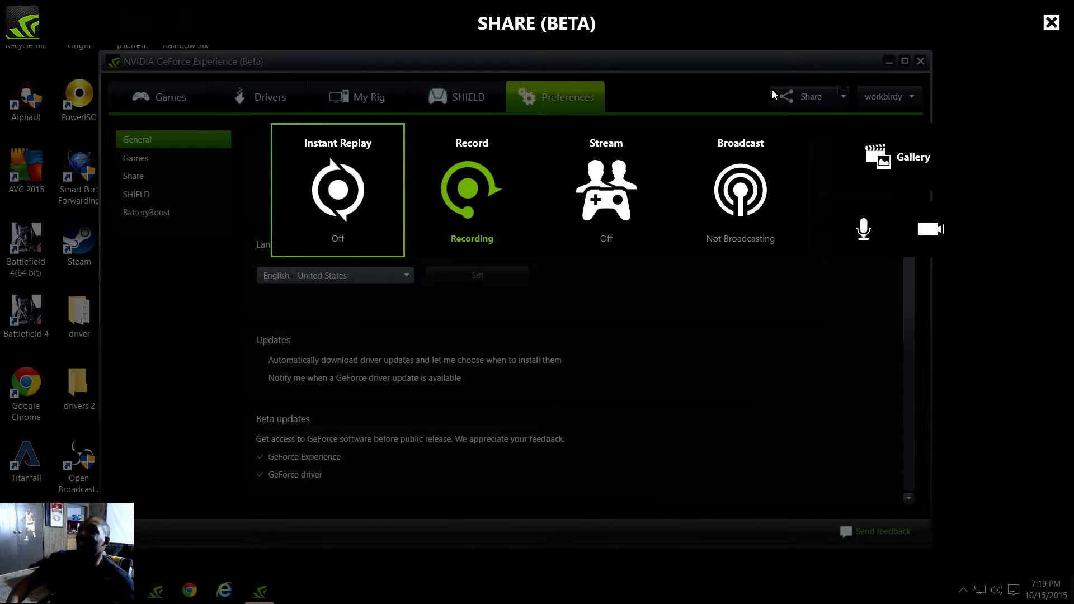
pyautogui.click(471, 191)
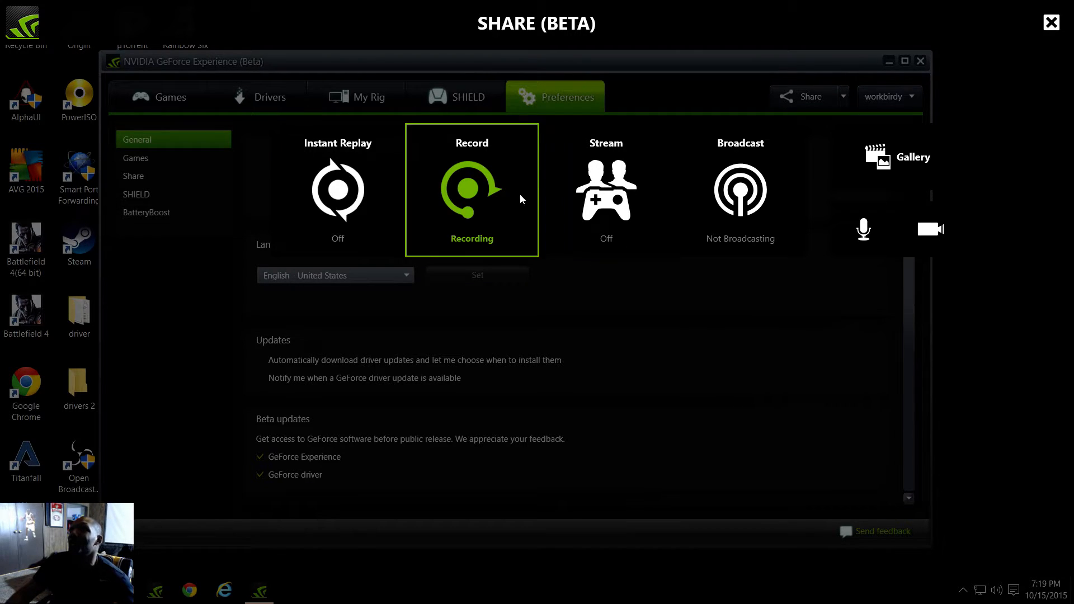
pyautogui.click(605, 191)
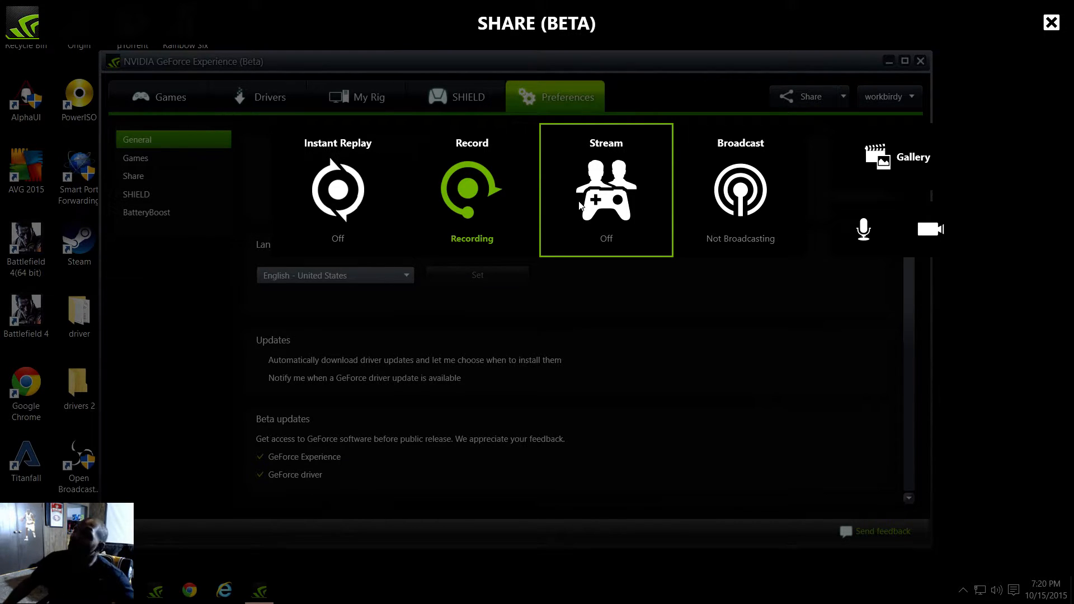
pyautogui.click(739, 190)
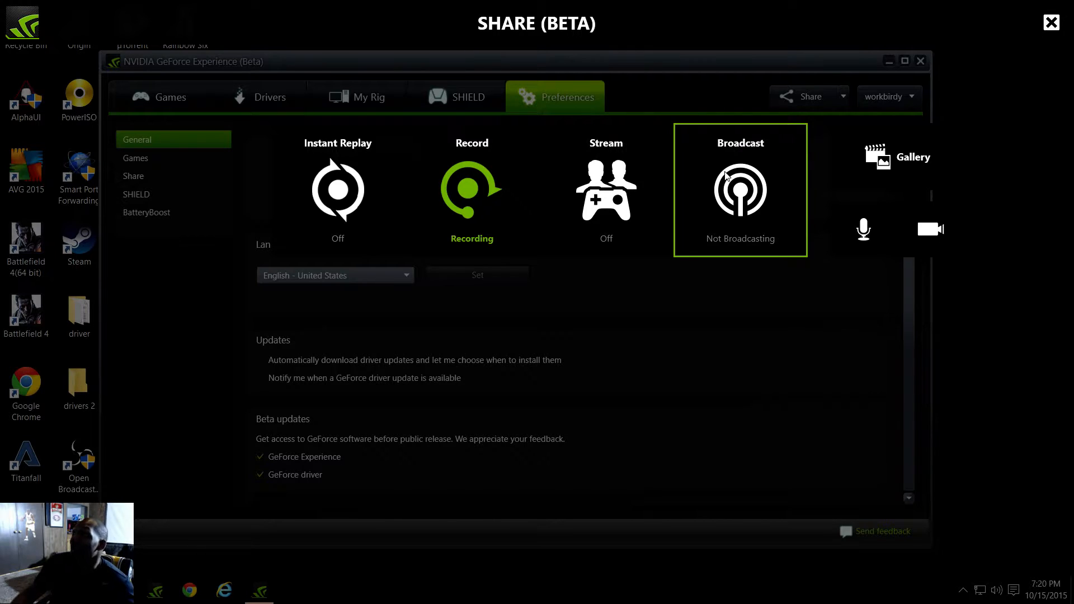
pyautogui.moveTo(829, 107)
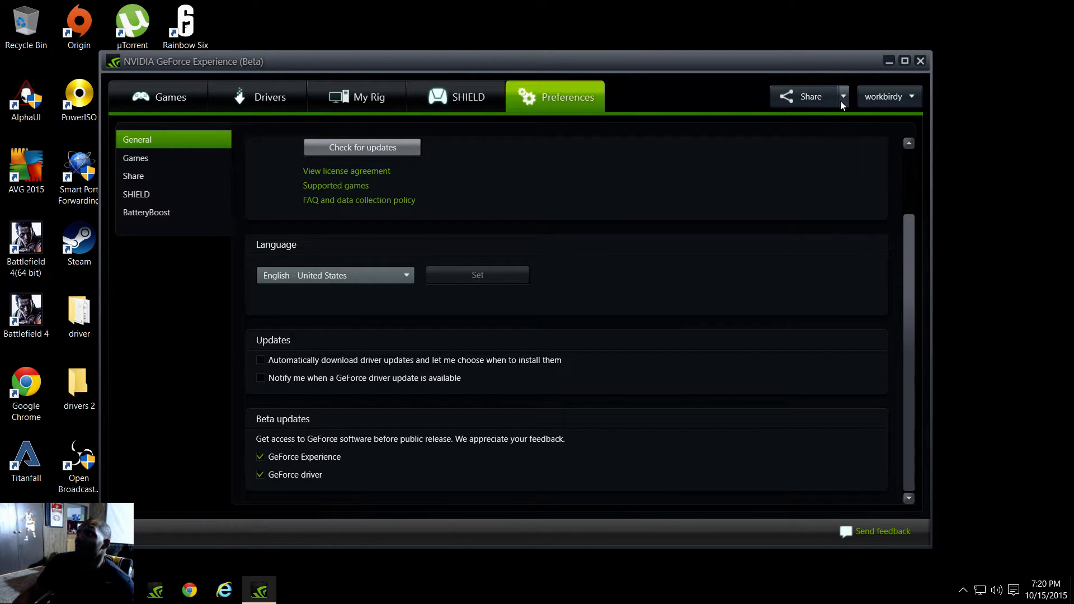
pyautogui.click(843, 97)
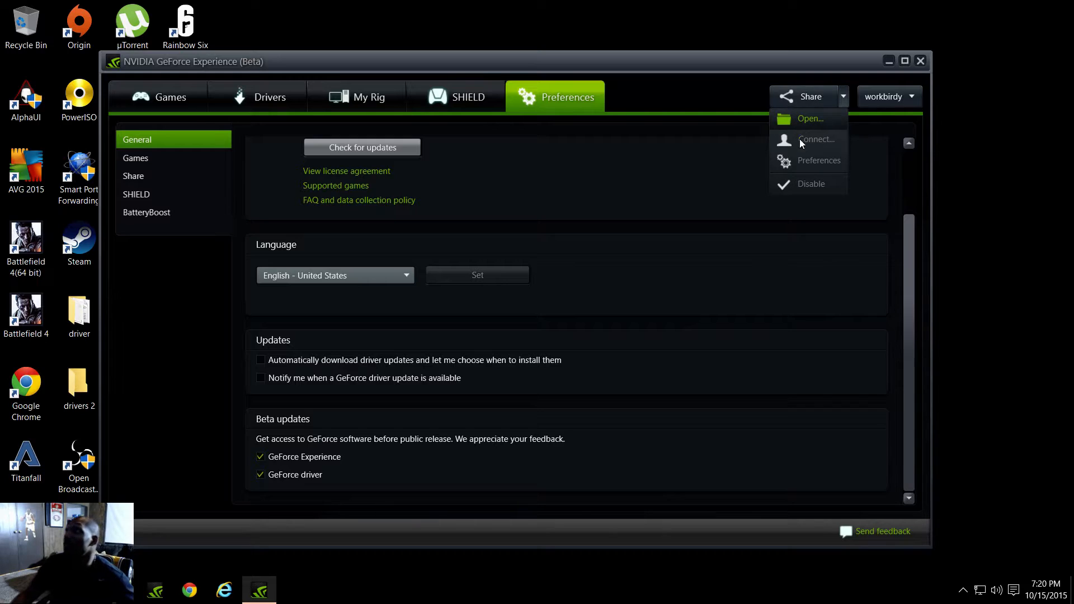
pyautogui.moveTo(803, 177)
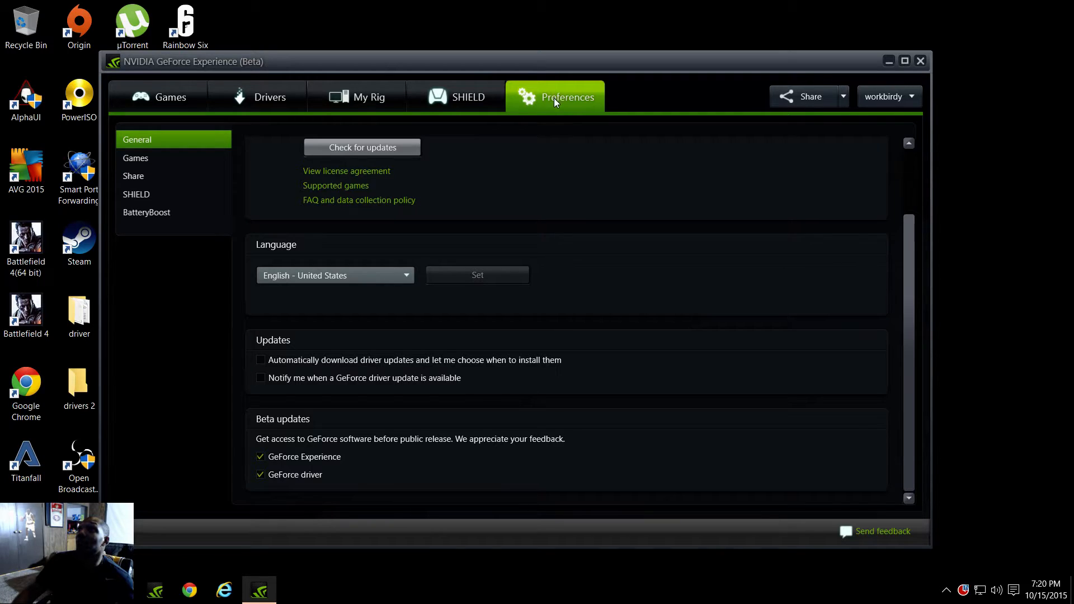
# Scroll the General preferences back up to the About section with version 2.7.2.59
pyautogui.scroll(3)
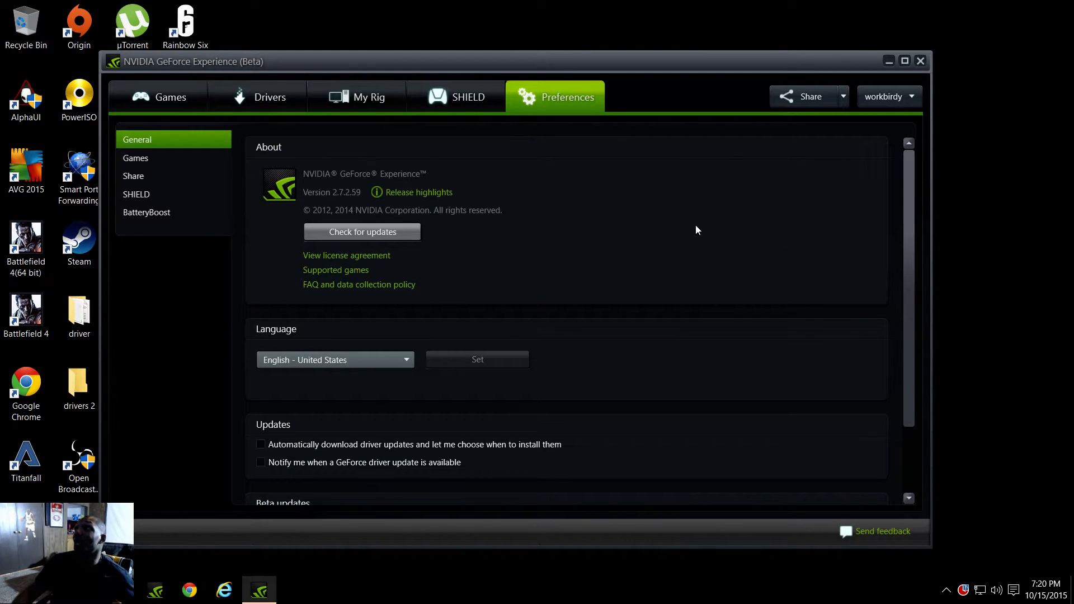
pyautogui.moveTo(416, 288)
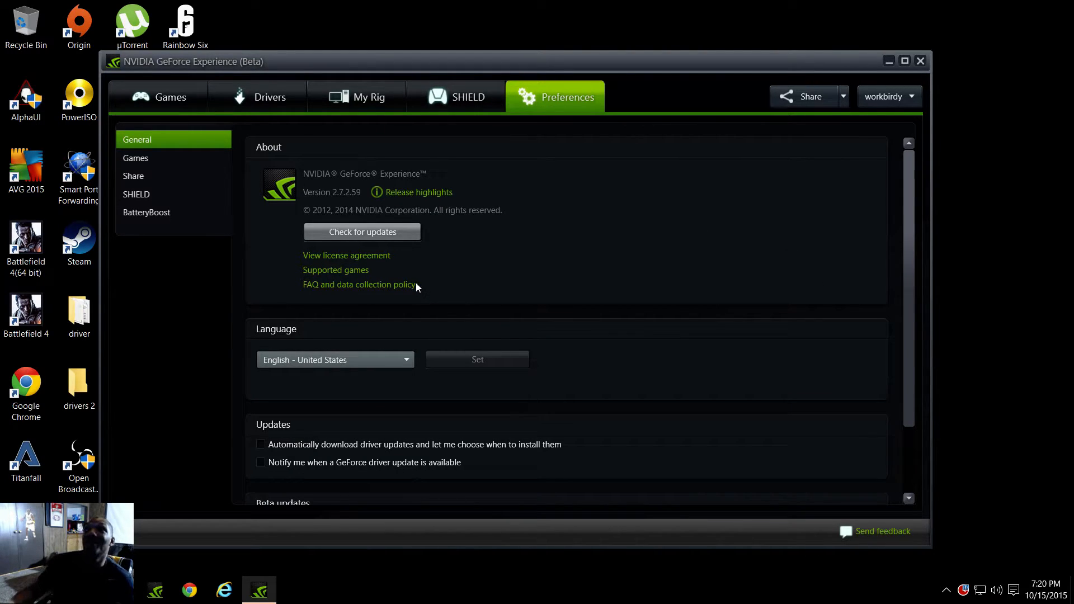
pyautogui.moveTo(348, 204)
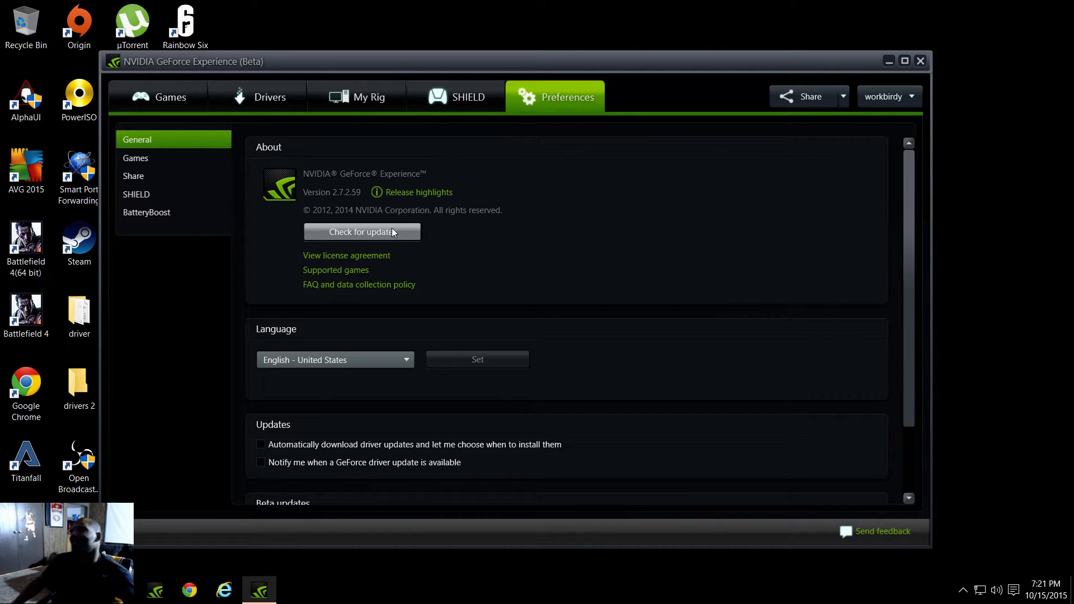
# Scroll to the Updates sections, then switch to the Drivers tab showing driver 358.50
pyautogui.scroll(-3)
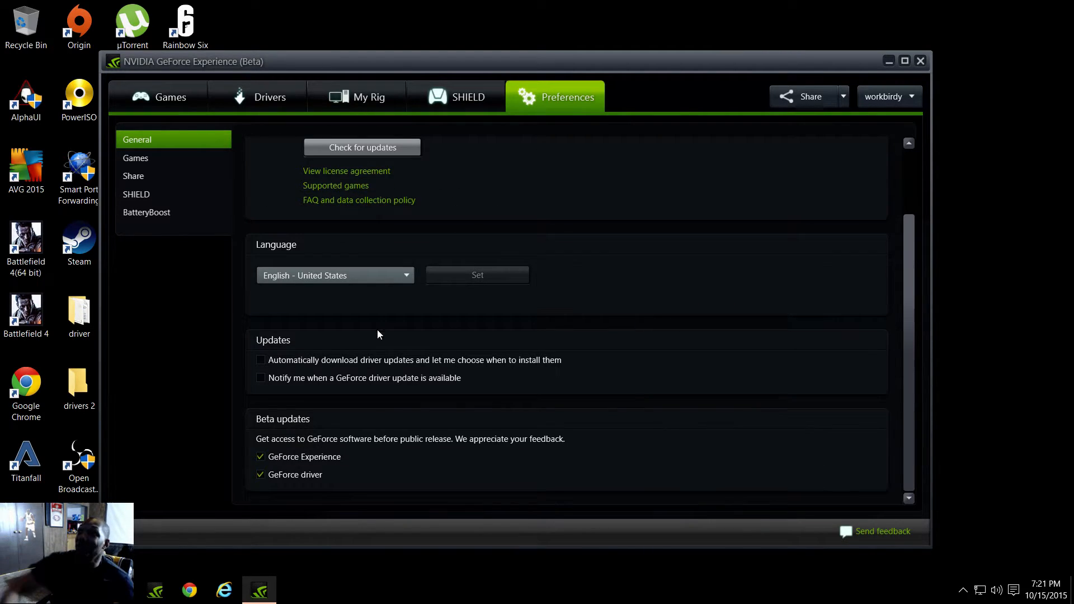
pyautogui.moveTo(279, 404)
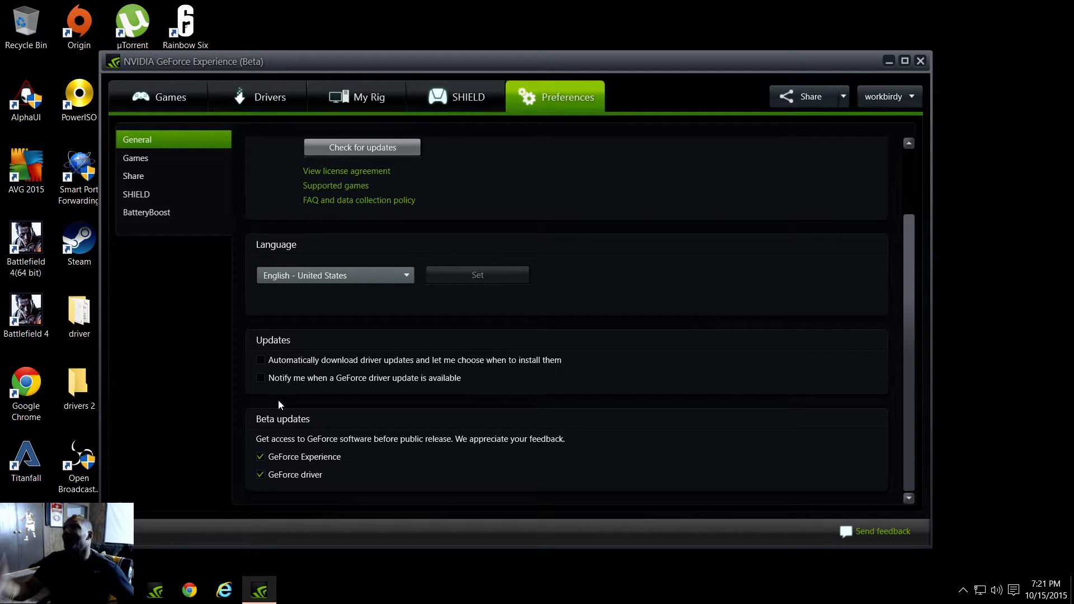
pyautogui.moveTo(305, 352)
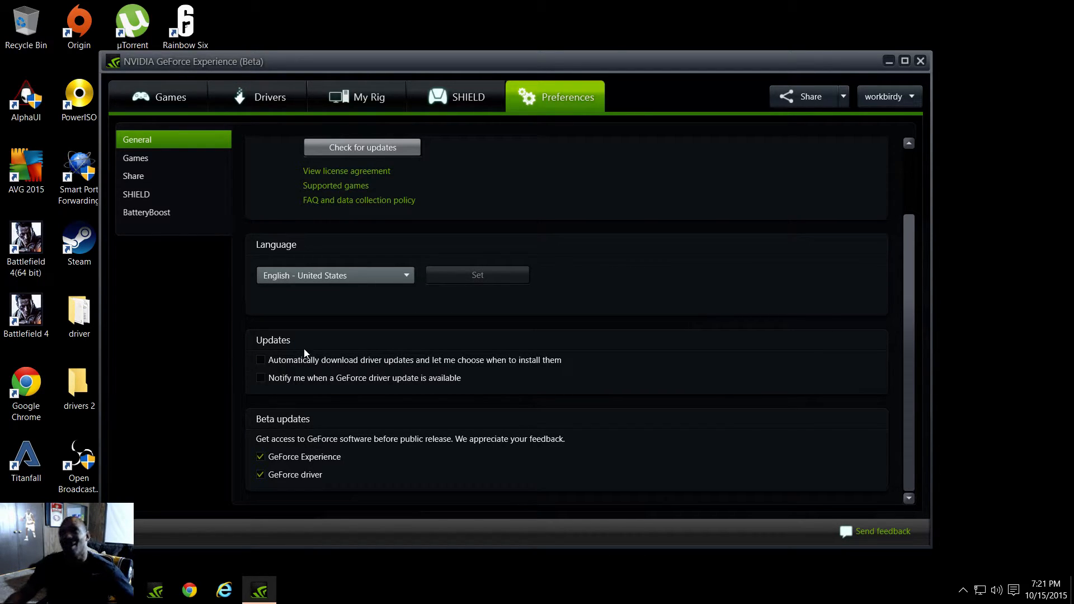
pyautogui.moveTo(159, 266)
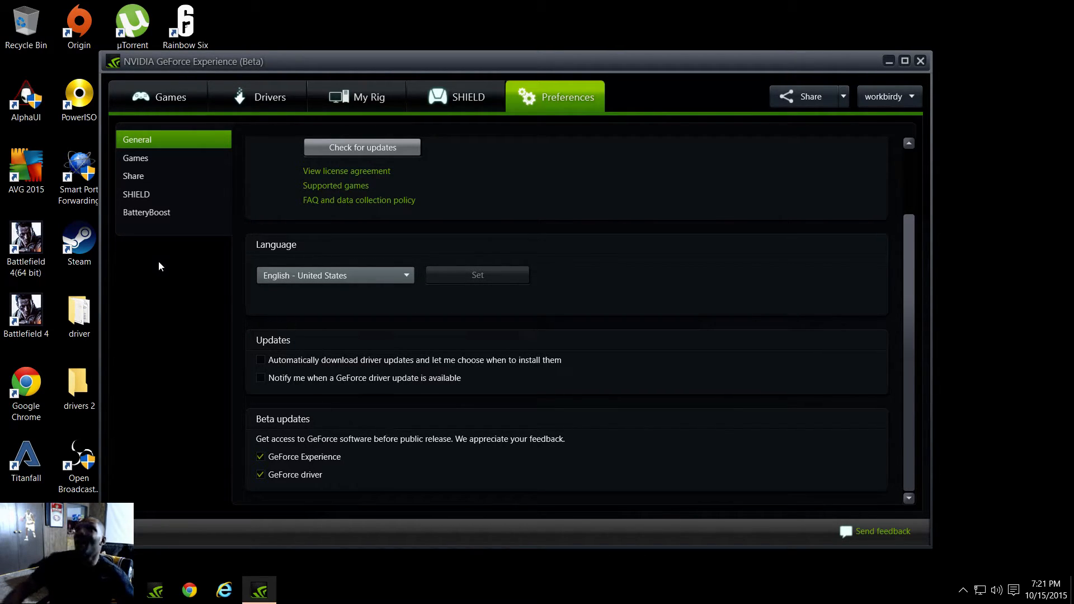
pyautogui.moveTo(179, 260)
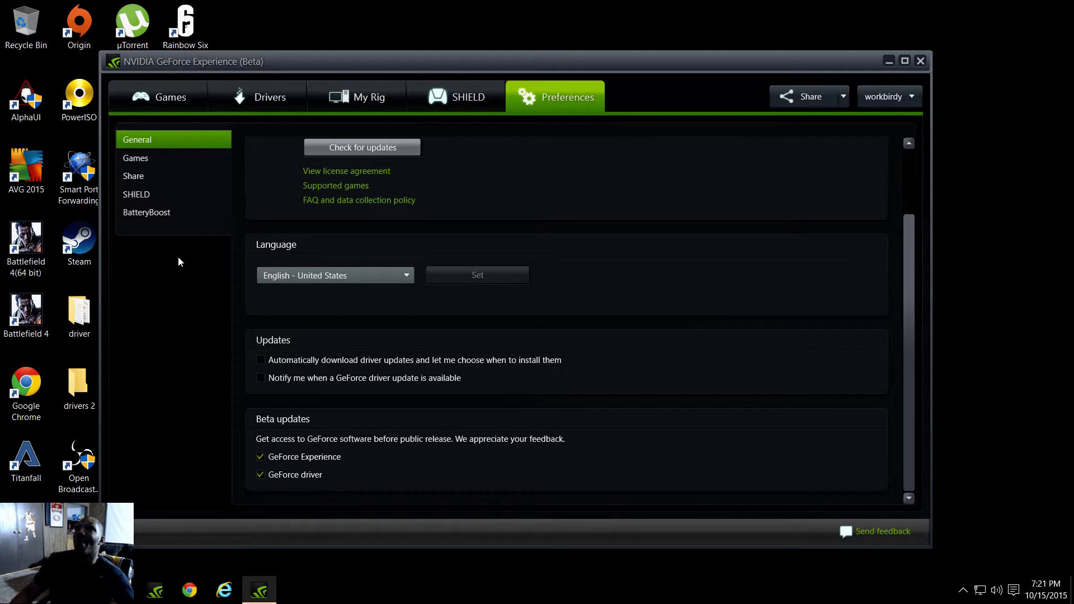
pyautogui.moveTo(268, 96)
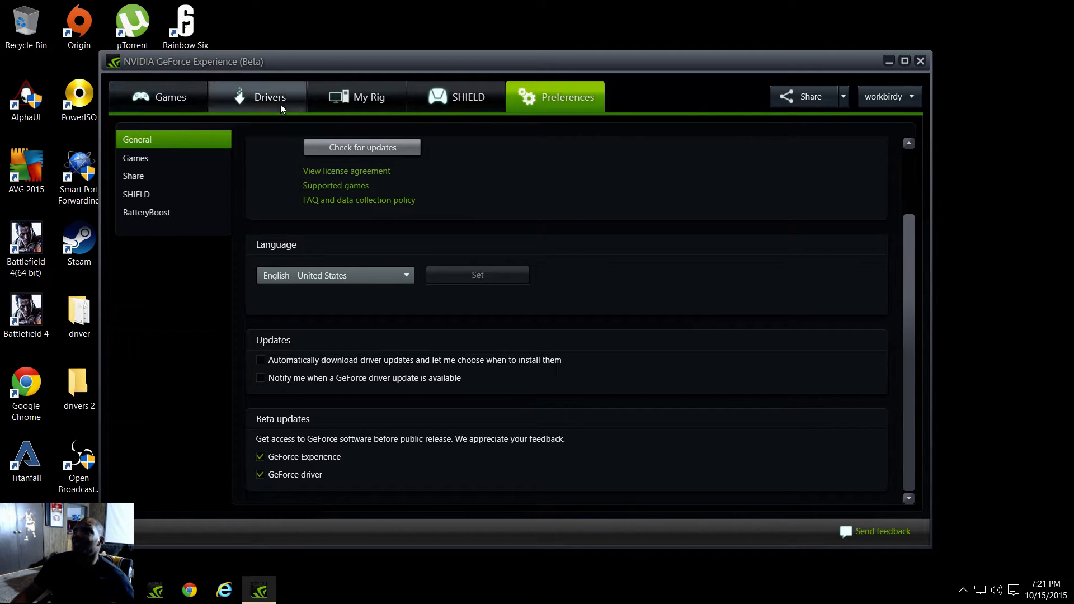
pyautogui.click(268, 96)
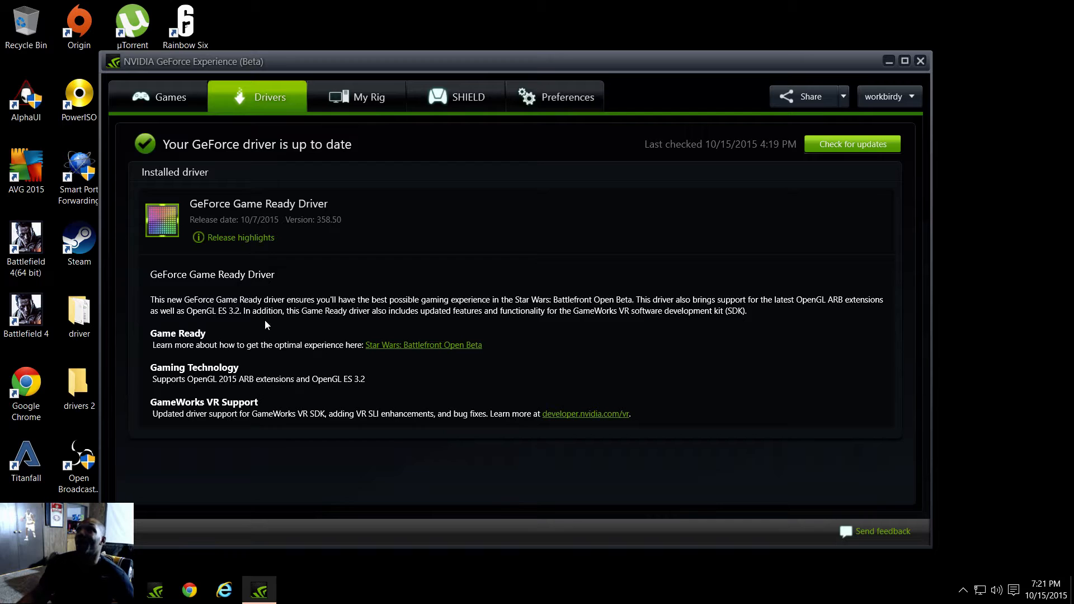
pyautogui.moveTo(322, 239)
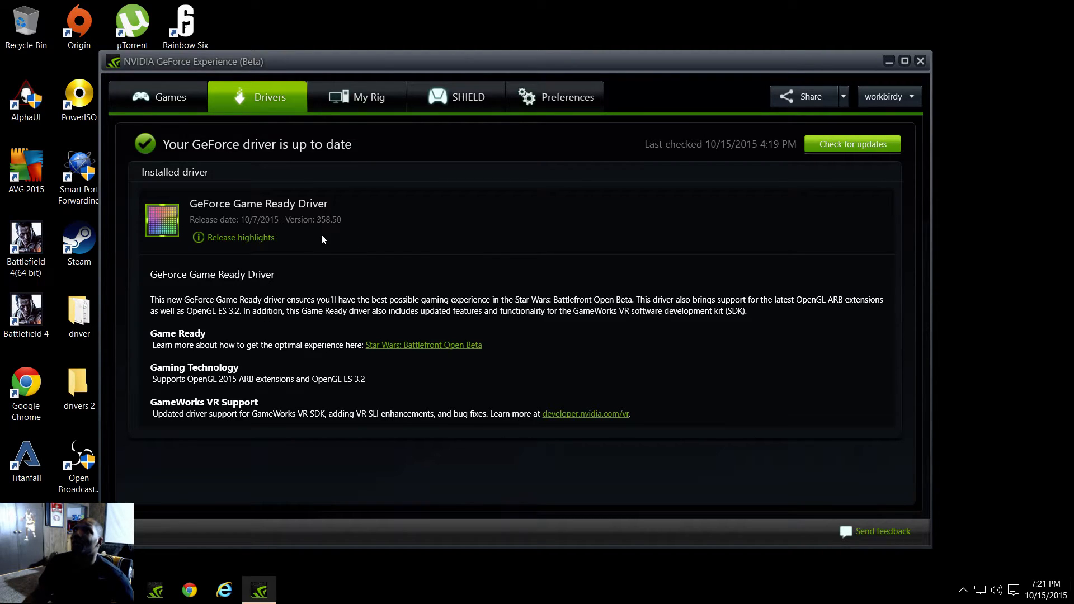
pyautogui.moveTo(329, 239)
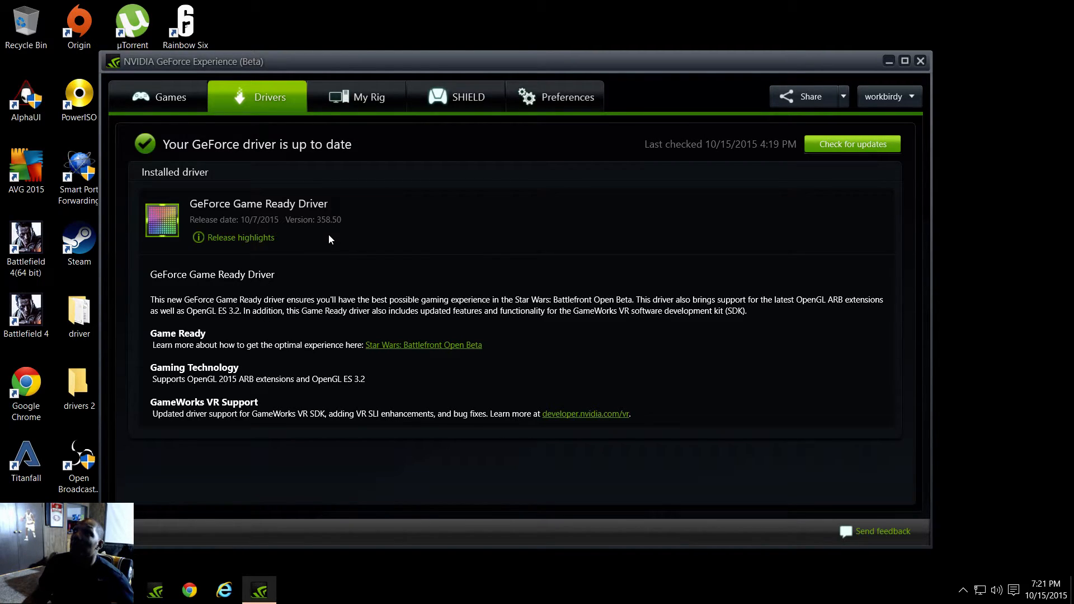
pyautogui.moveTo(379, 250)
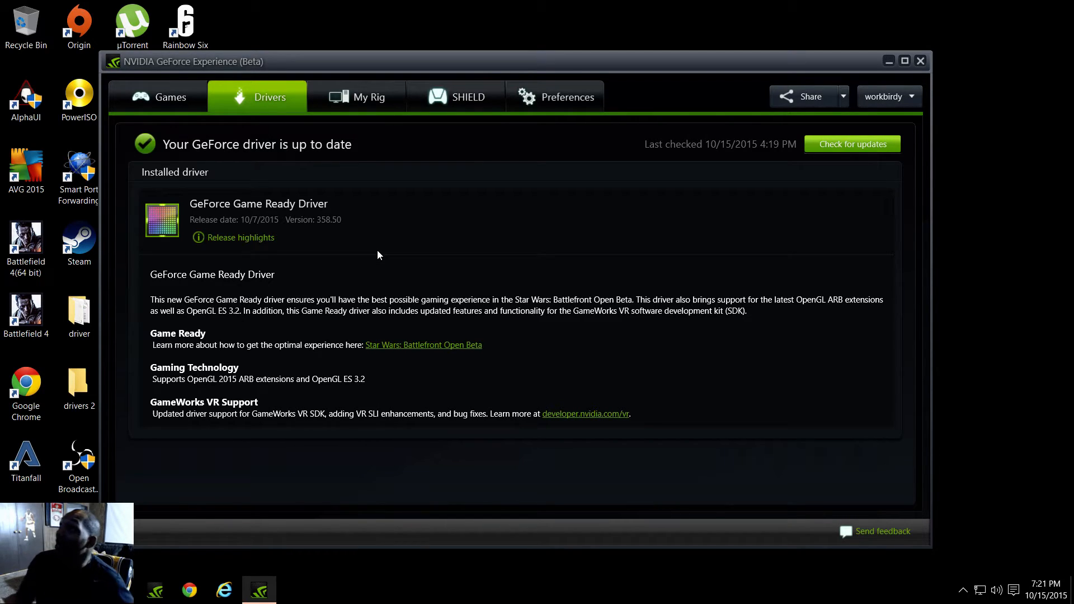
pyautogui.moveTo(488, 351)
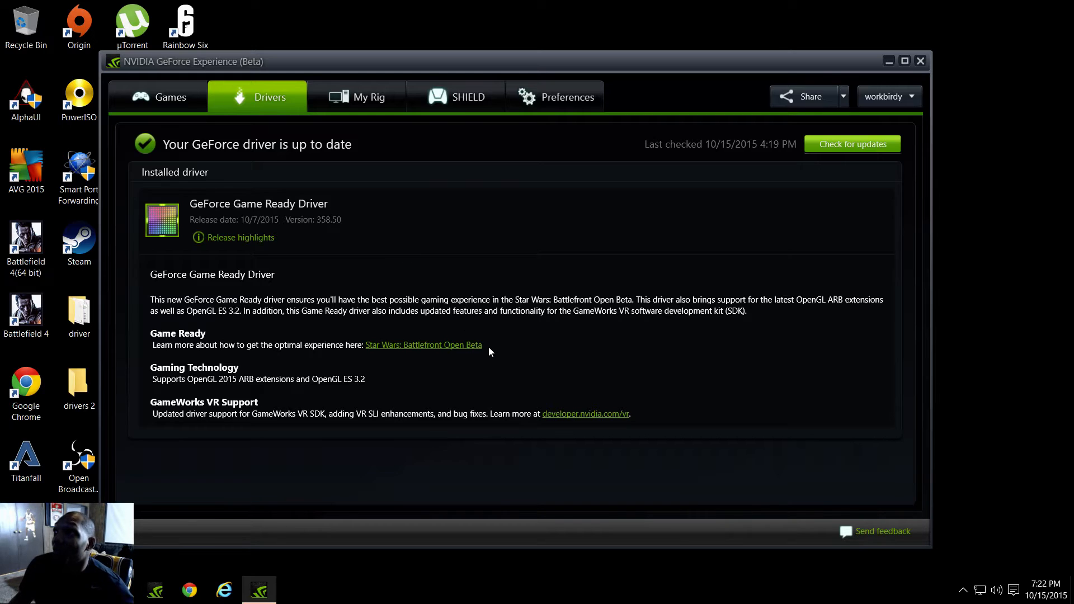
pyautogui.moveTo(482, 361)
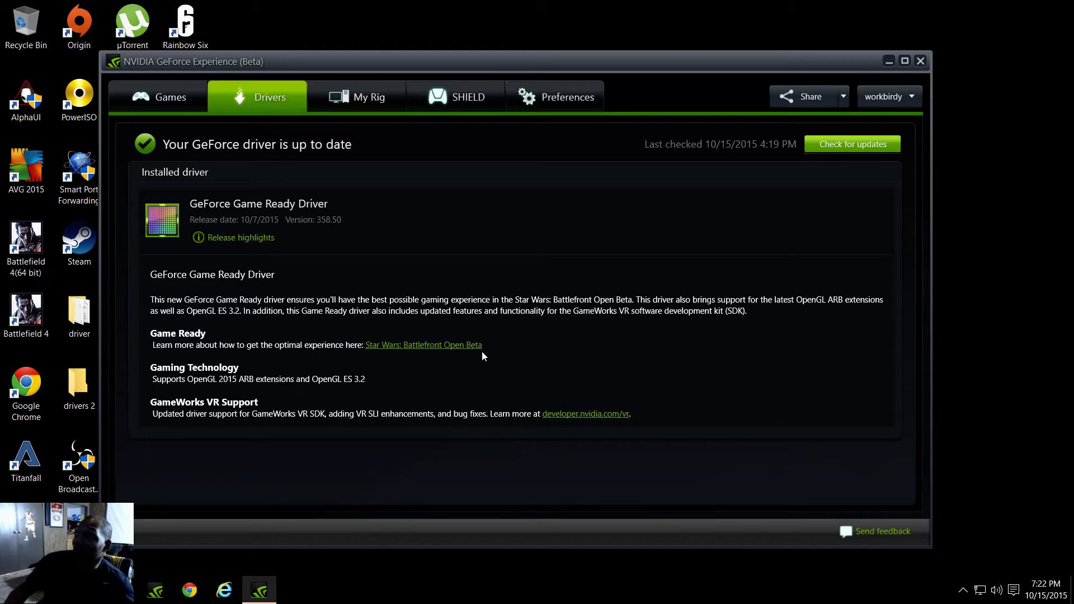
pyautogui.moveTo(156, 159)
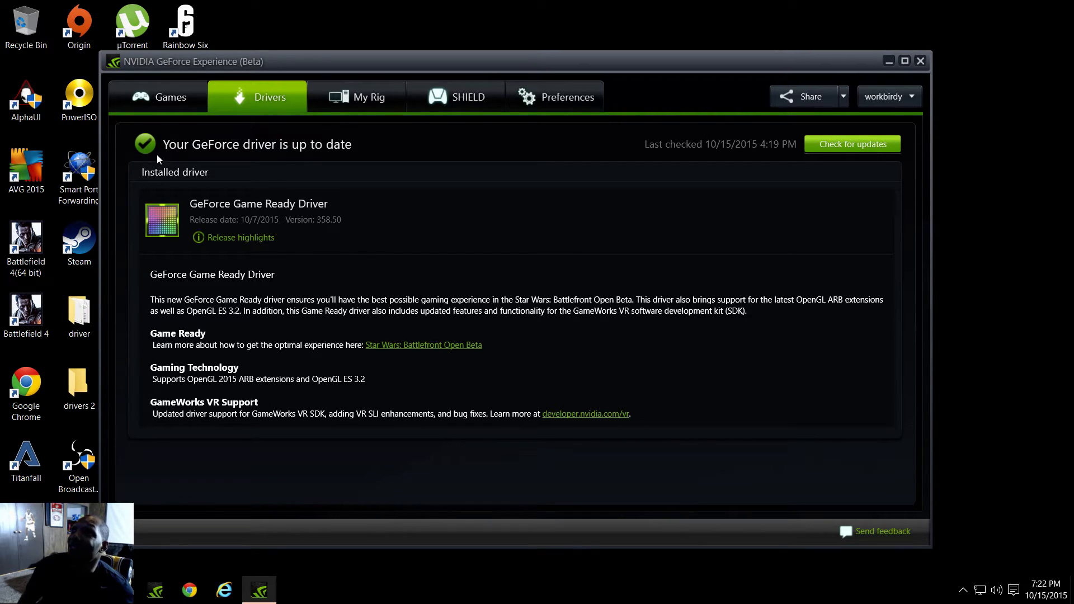
pyautogui.moveTo(141, 83)
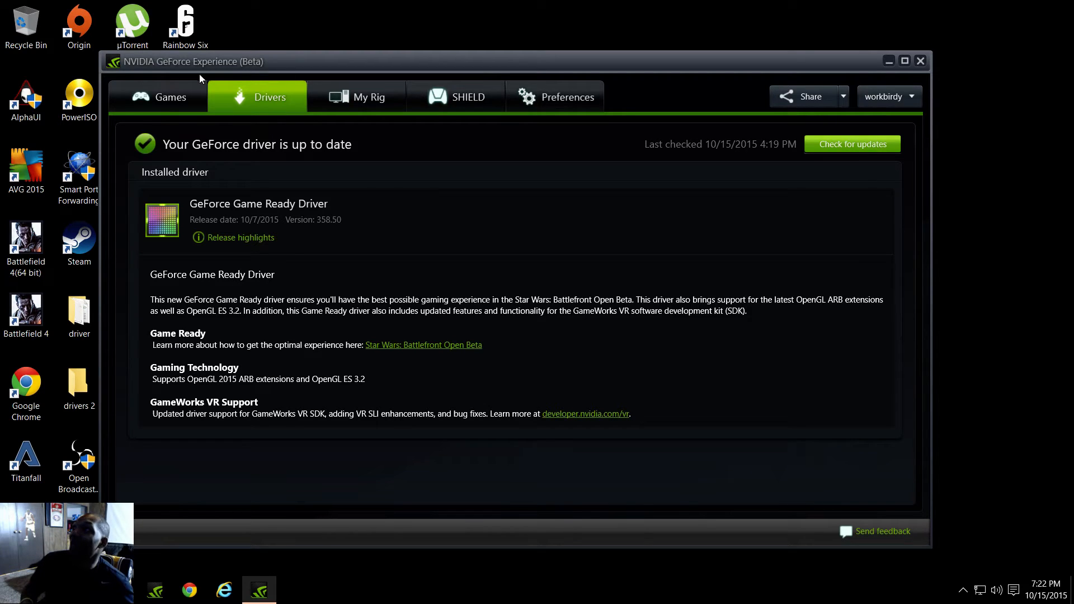
pyautogui.moveTo(772, 126)
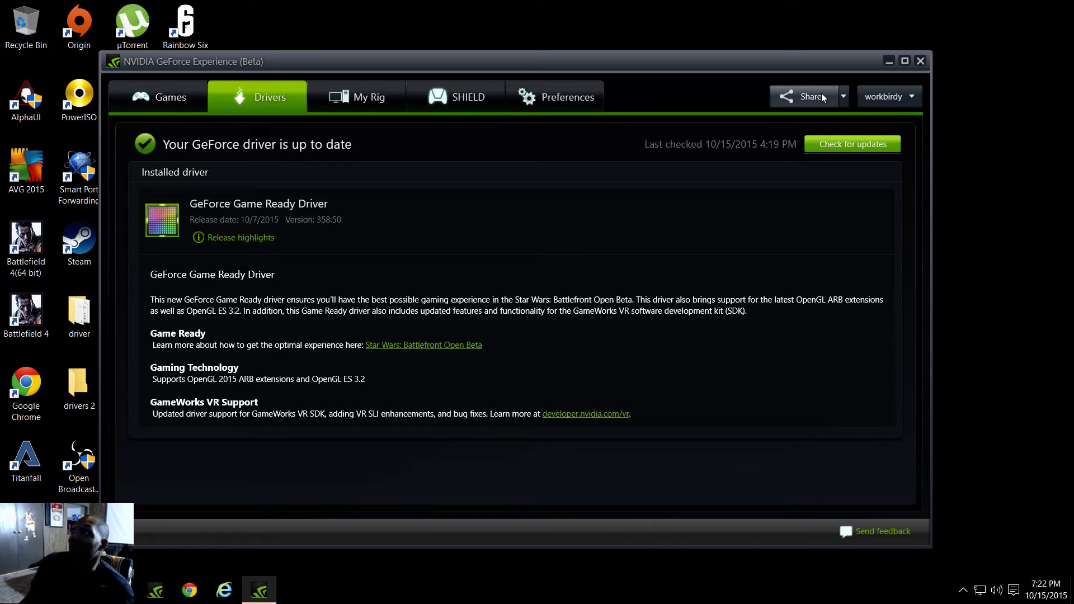
# Bring up the Share overlay with Instant Replay, Record, Stream and Broadcast
pyautogui.click(803, 96)
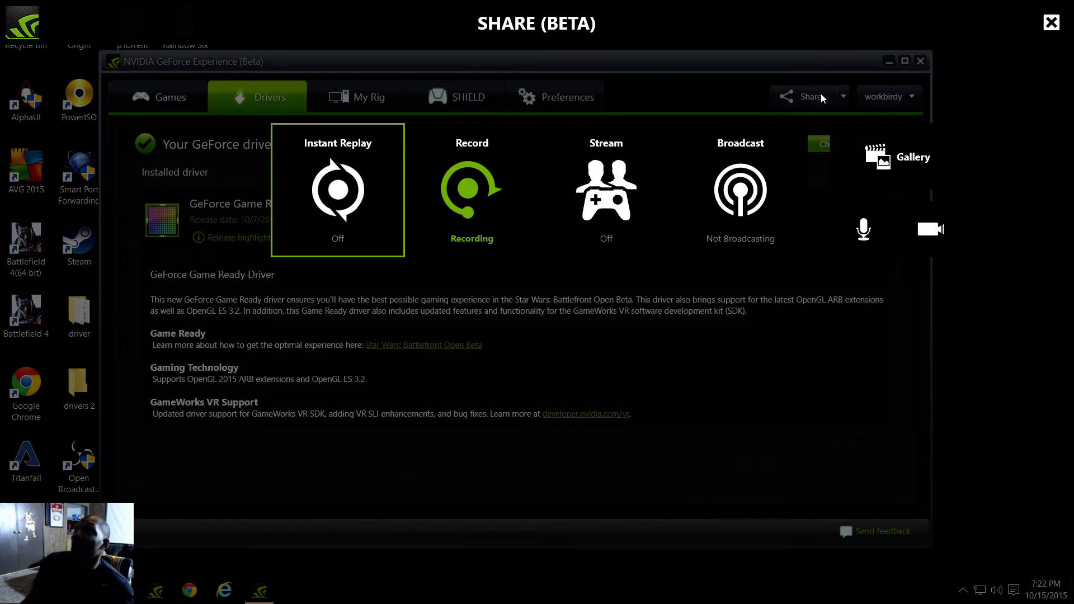
pyautogui.moveTo(324, 166)
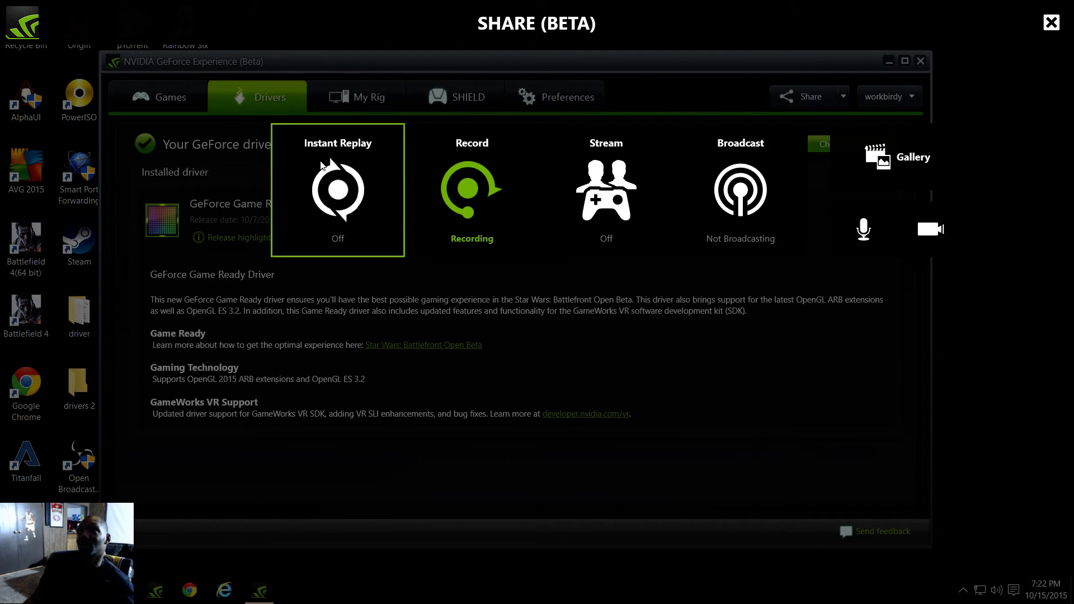
pyautogui.moveTo(863, 228)
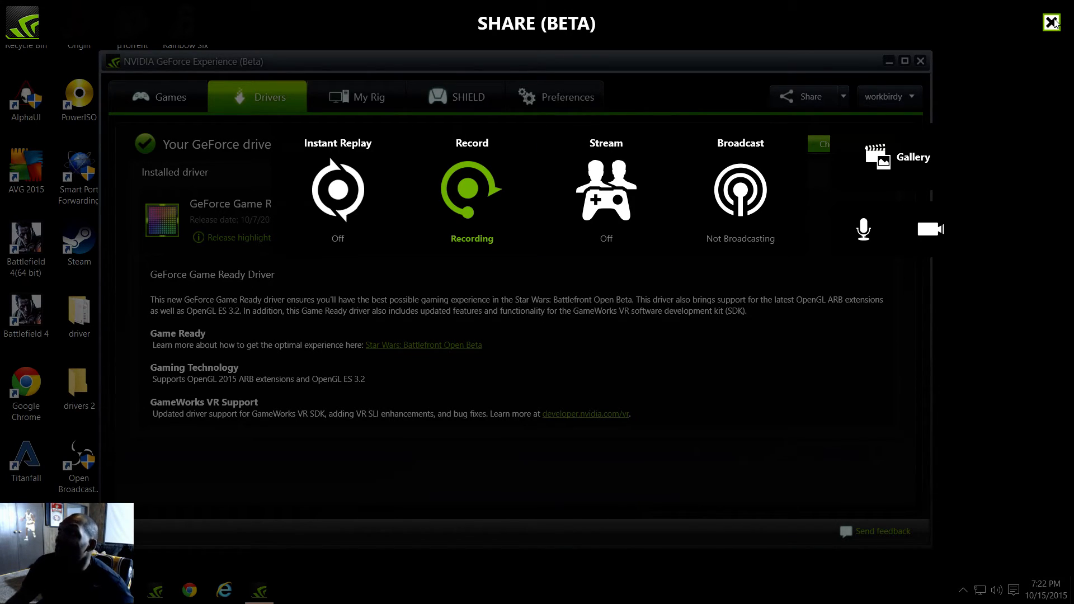
# Close the Share overlay to return to the Drivers tab
pyautogui.click(1050, 22)
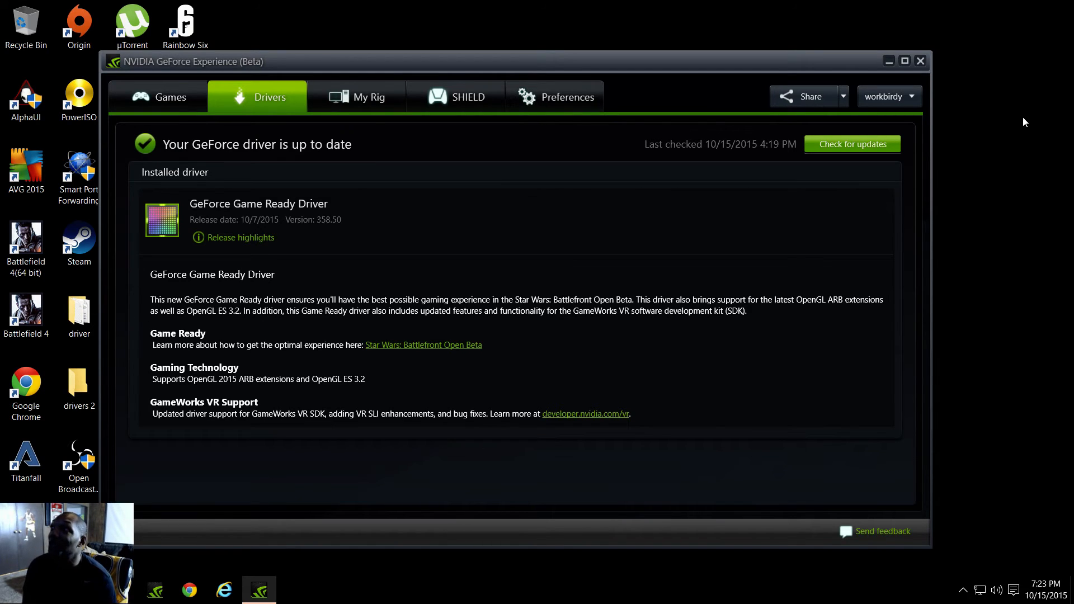
pyautogui.moveTo(861, 107)
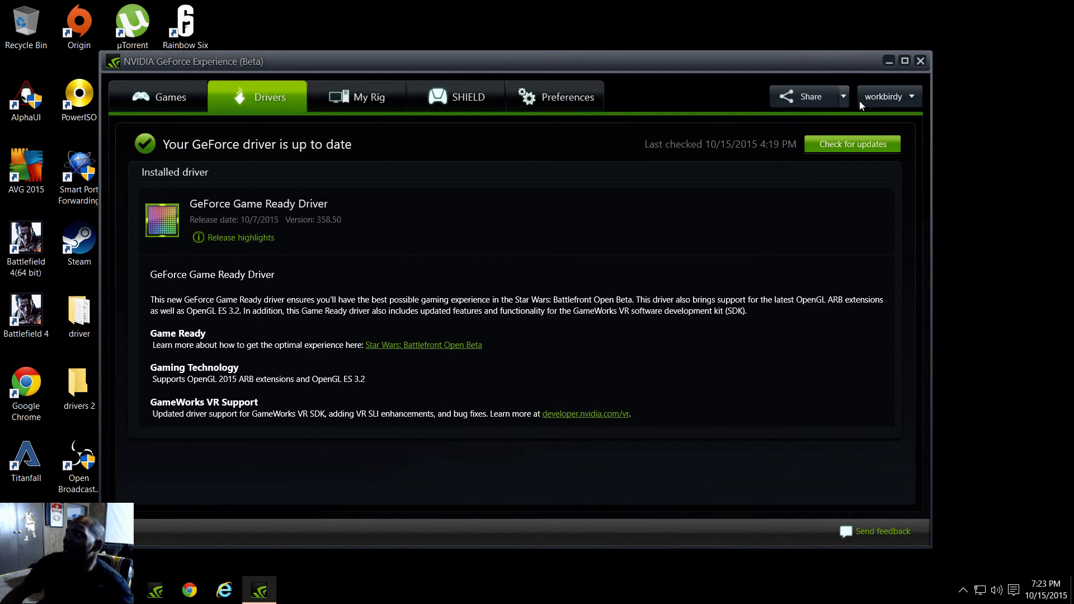
pyautogui.moveTo(847, 110)
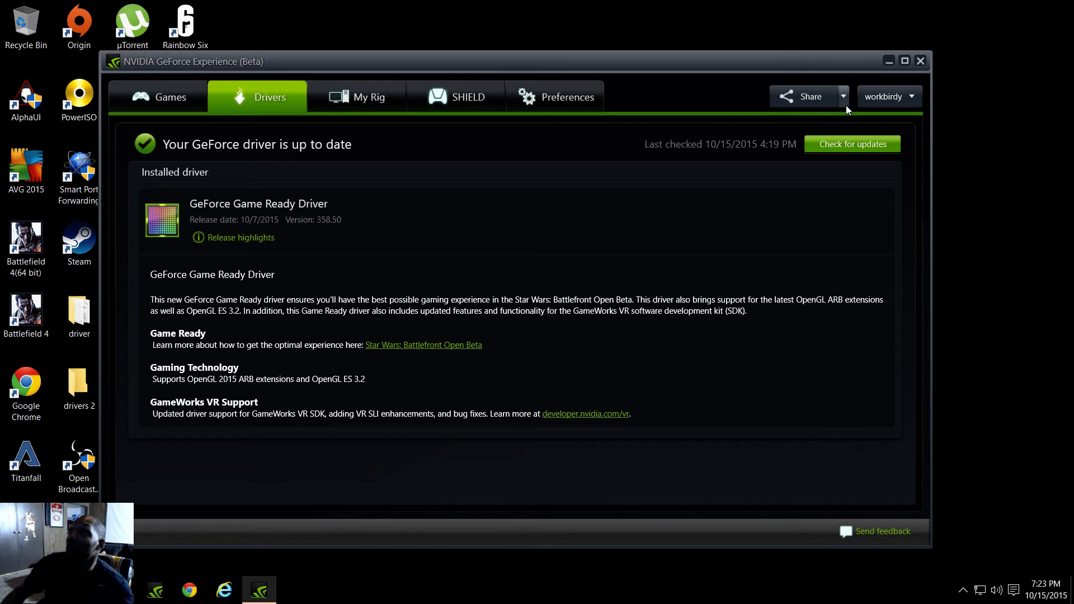
# Choose Preferences from the Share dropdown to show the camera overlay settings
pyautogui.click(841, 96)
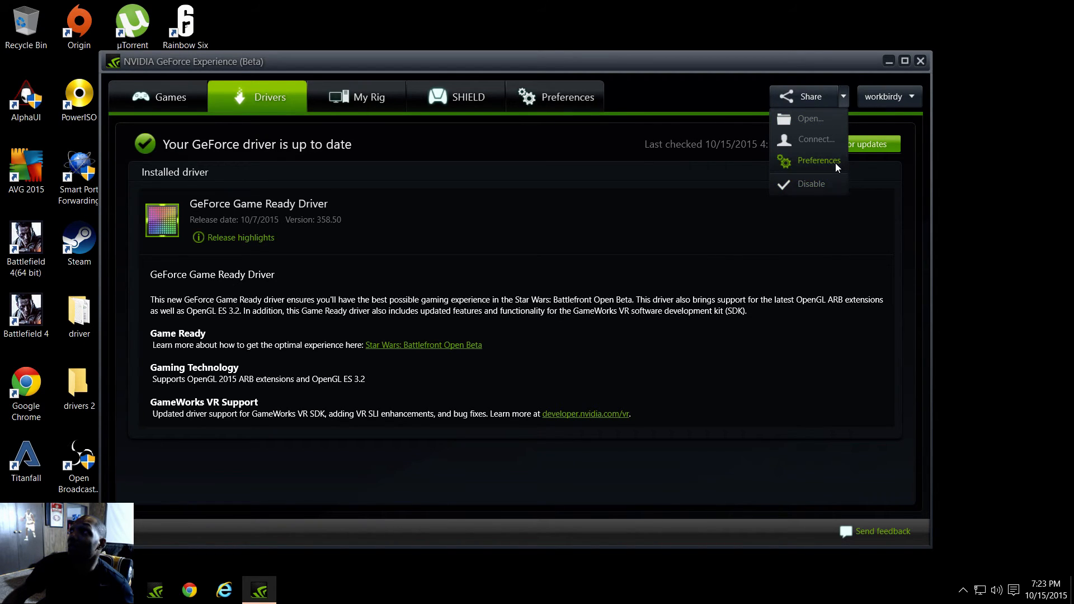
pyautogui.click(817, 160)
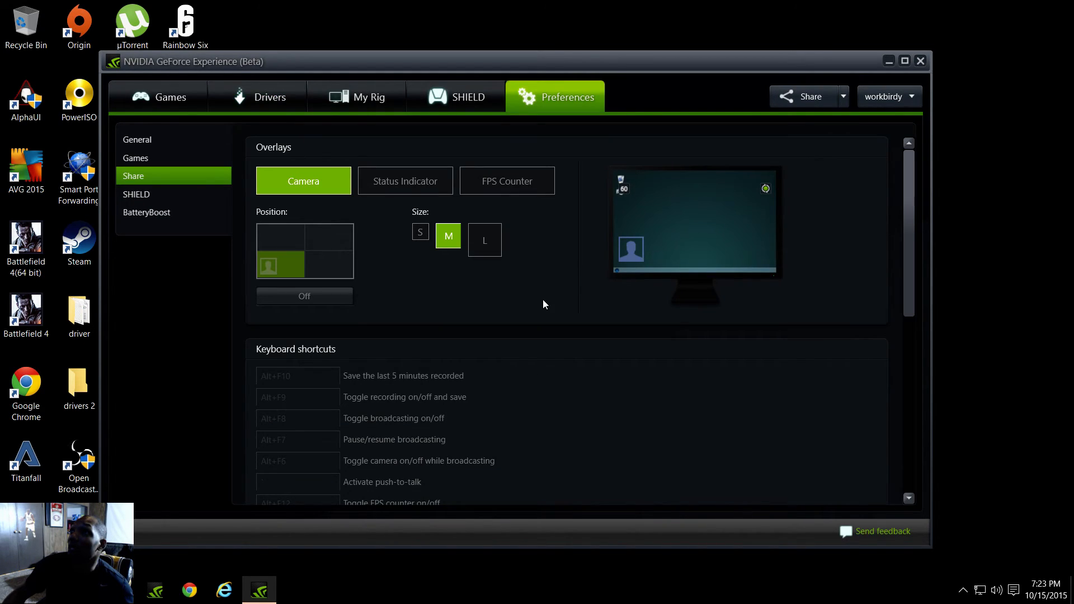
pyautogui.scroll(-3)
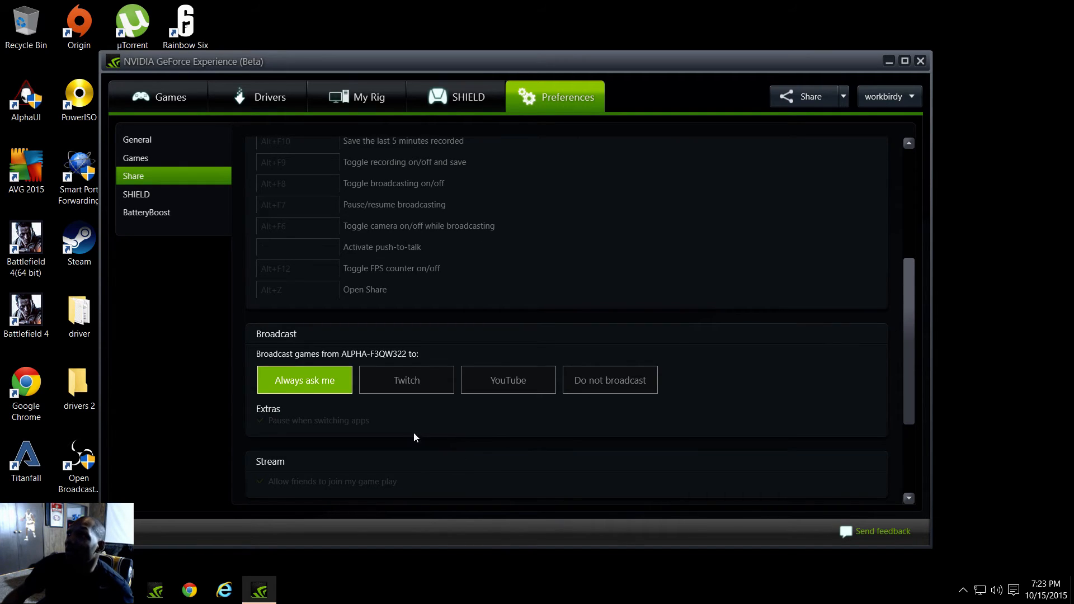
pyautogui.moveTo(422, 401)
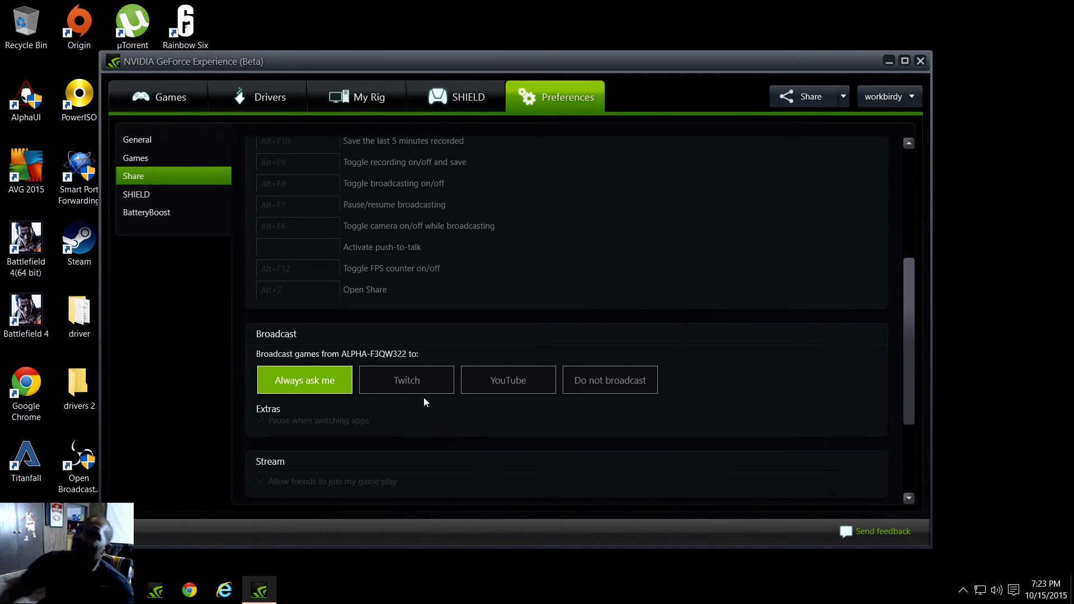
pyautogui.moveTo(433, 375)
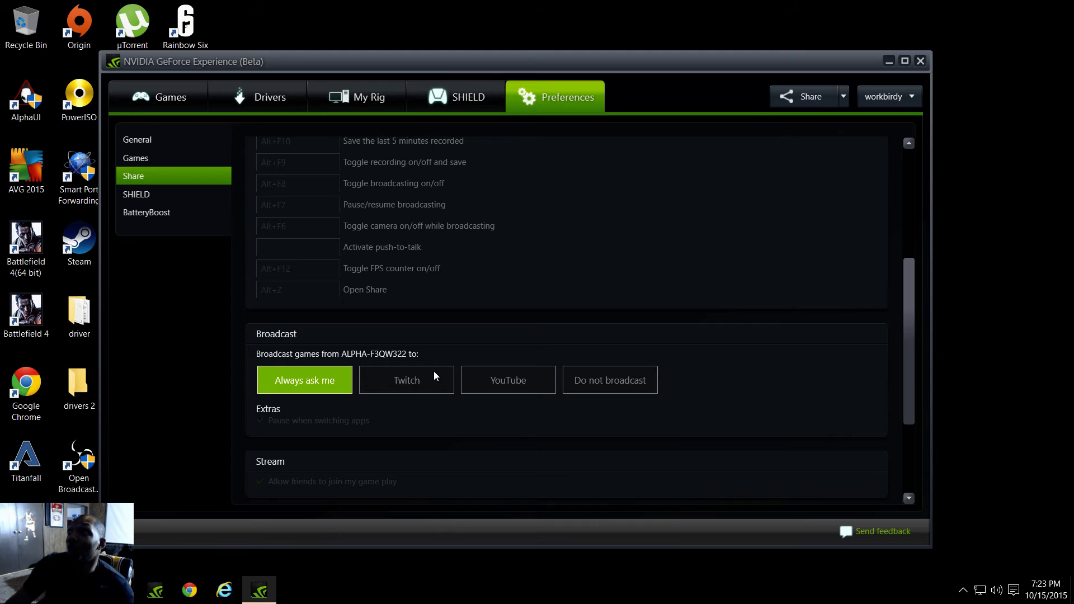
pyautogui.scroll(3)
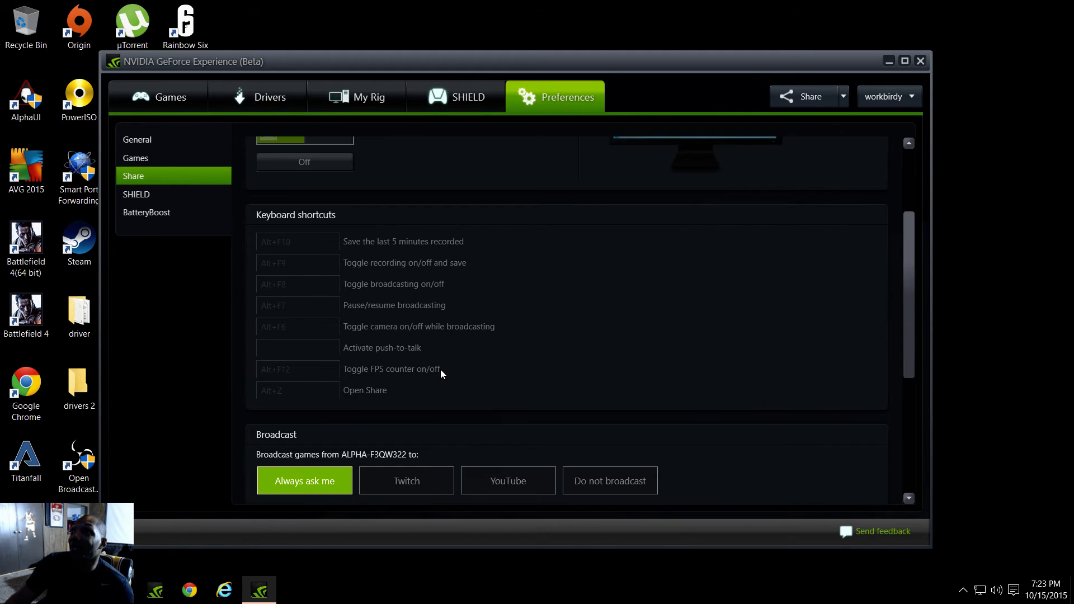
pyautogui.scroll(3)
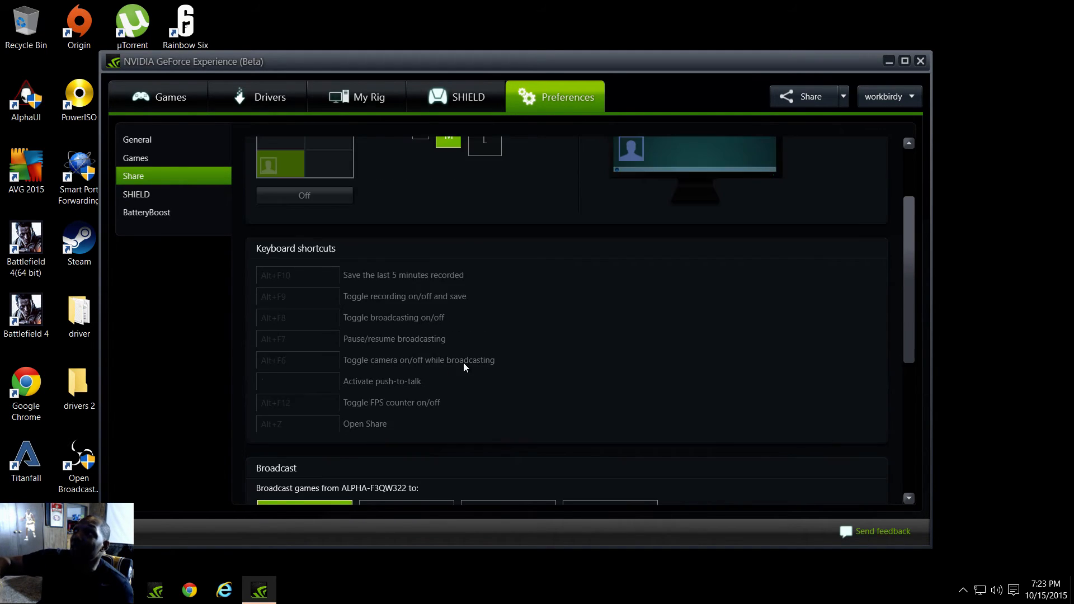
pyautogui.scroll(3)
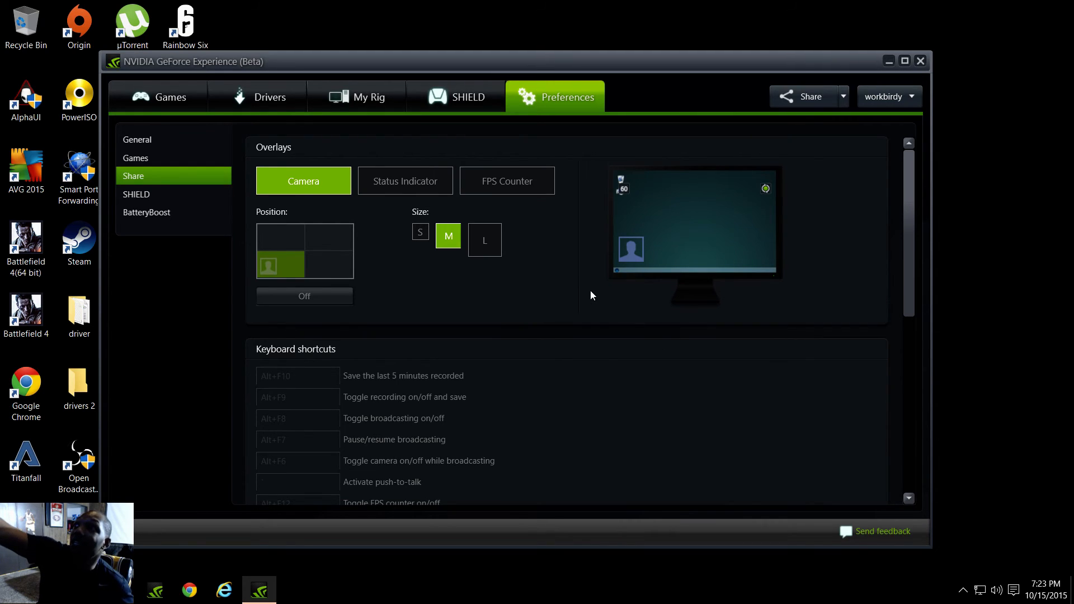
pyautogui.moveTo(630, 315)
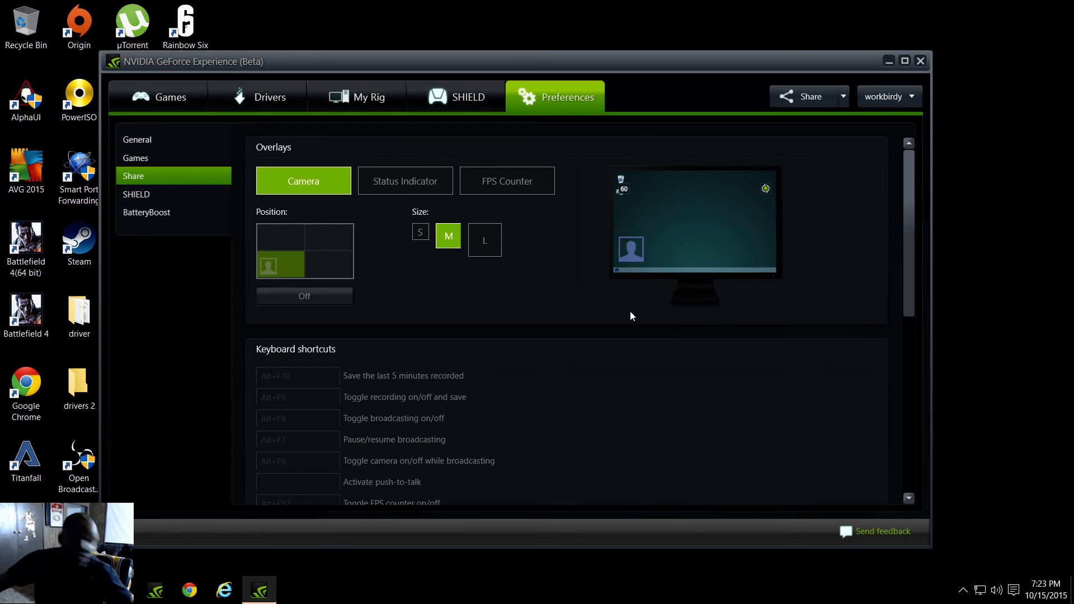
pyautogui.moveTo(487, 269)
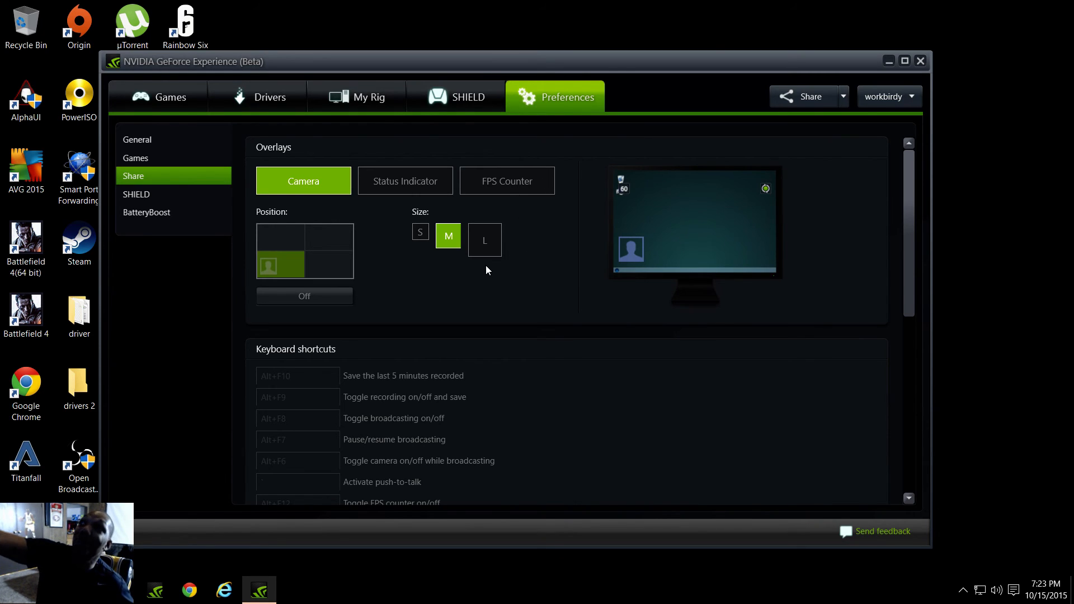
pyautogui.moveTo(510, 221)
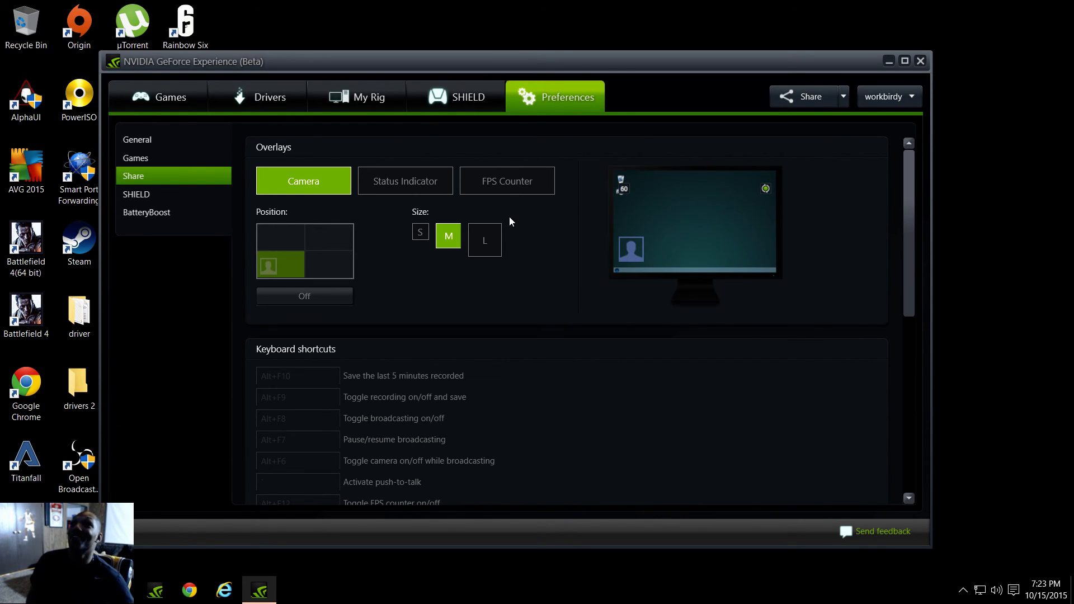
pyautogui.moveTo(508, 222)
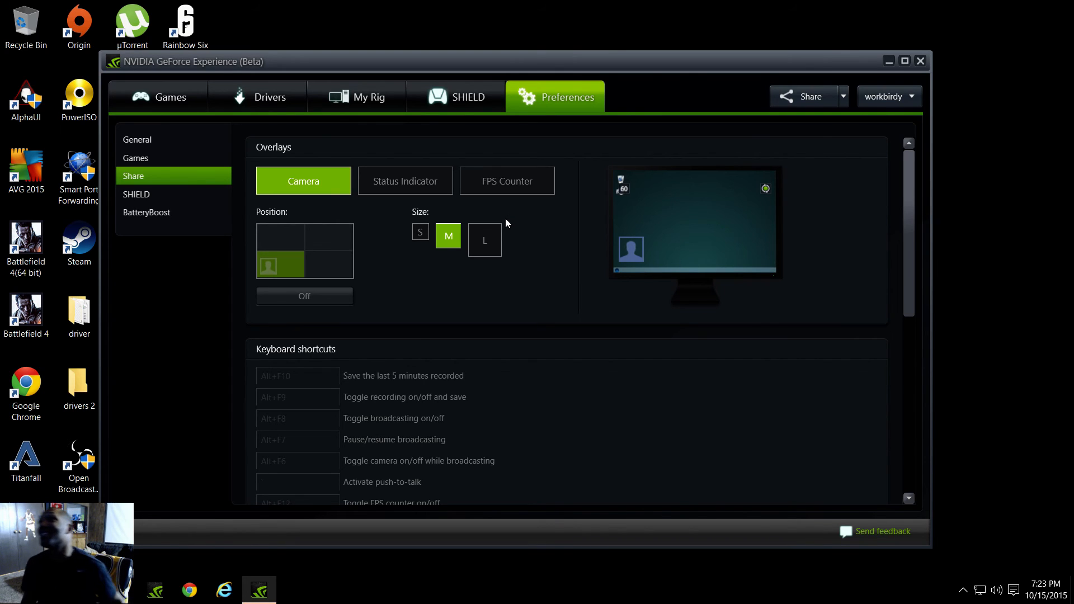